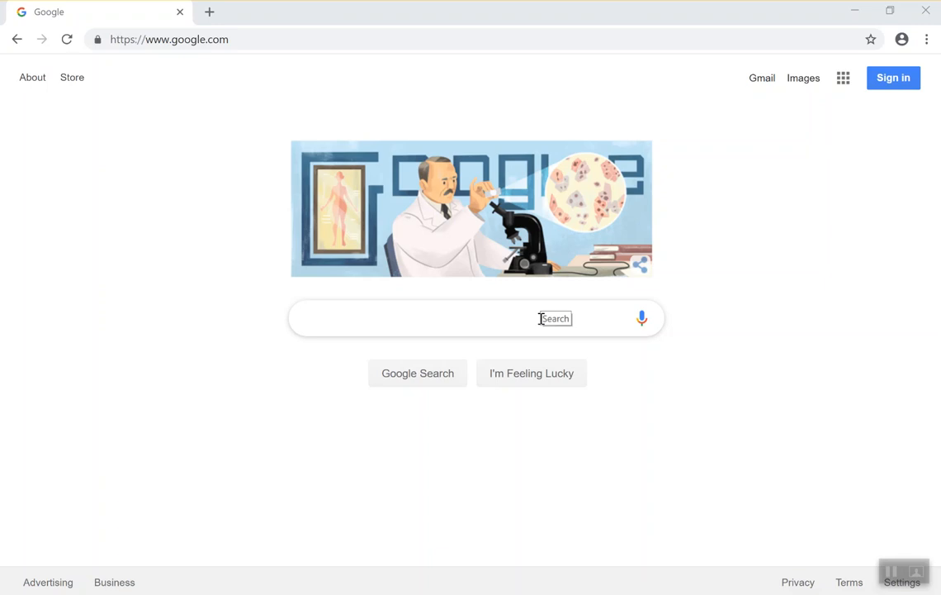
mouse_move(495, 270)
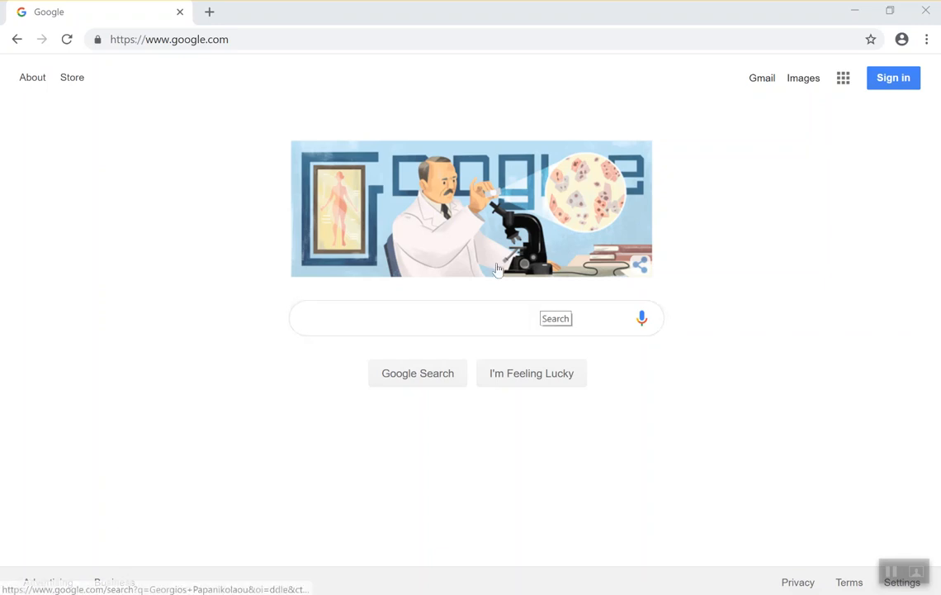
Search Google for 'free student download revit'
left_click(454, 317)
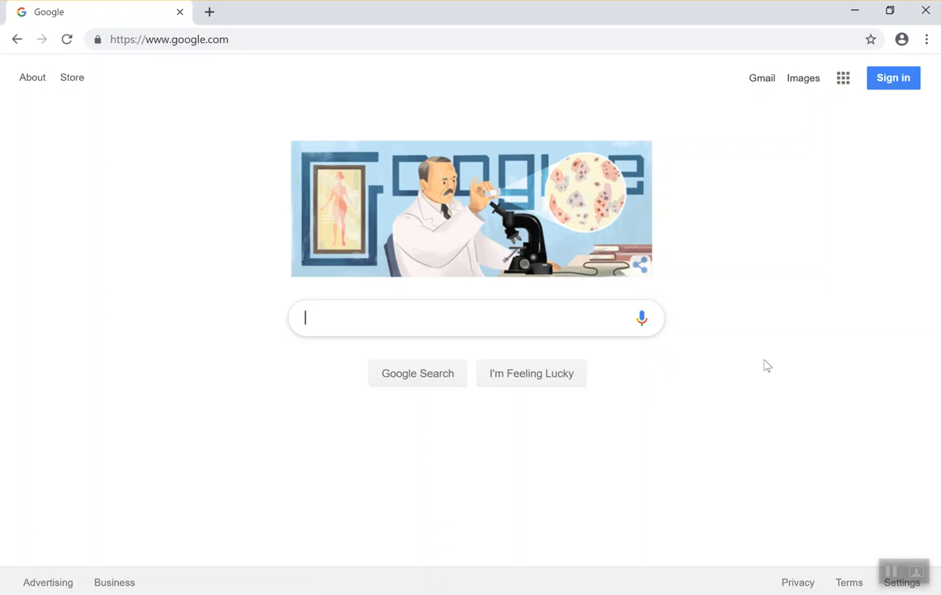
type("free student")
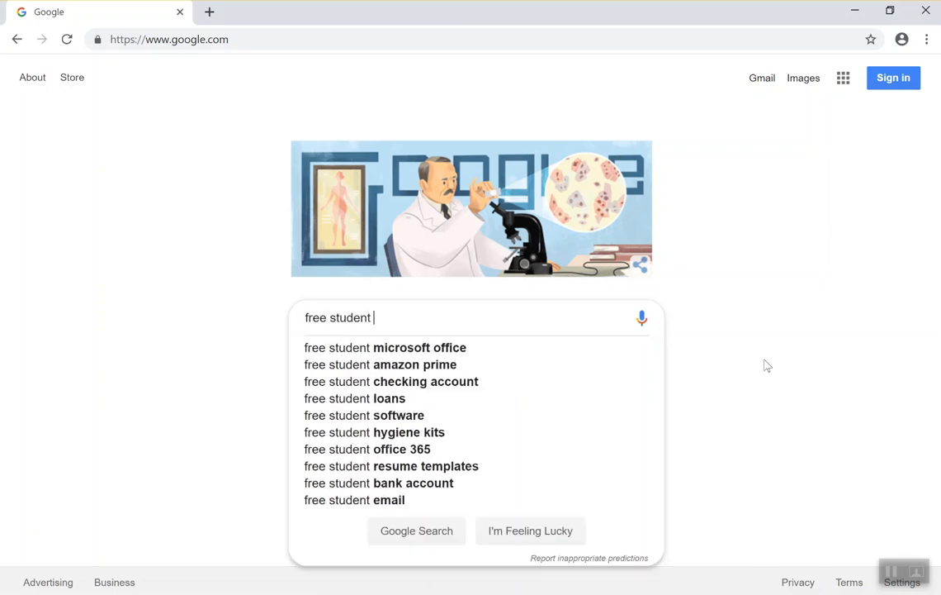
type("download revit")
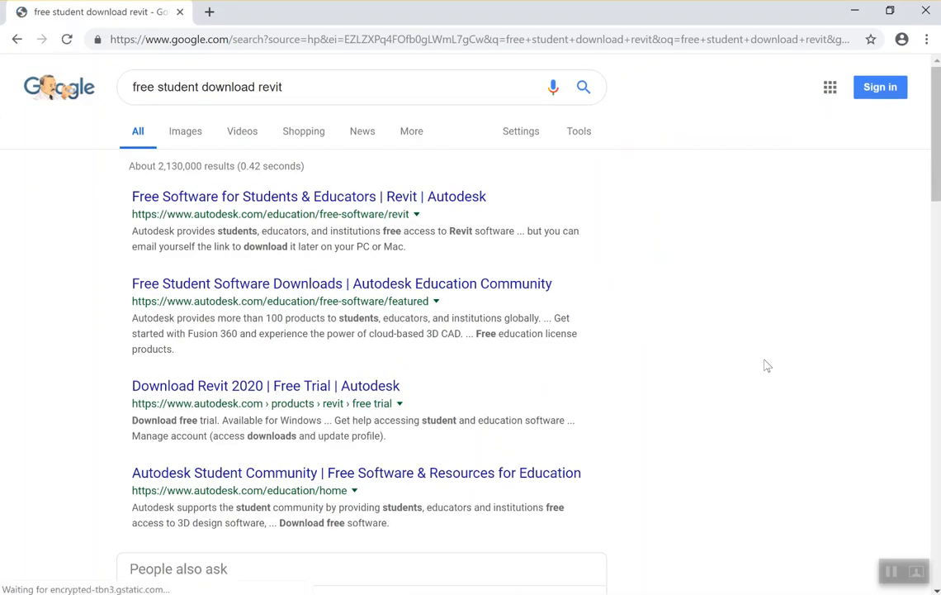
mouse_move(469, 201)
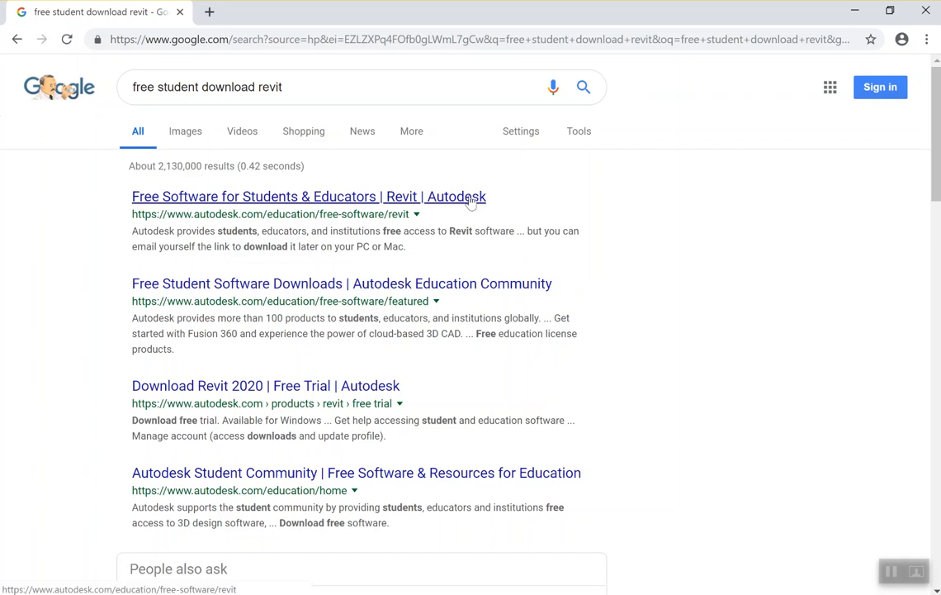
Open the 'Free Software for Students & Educators | Revit | Autodesk' result
left_click(307, 197)
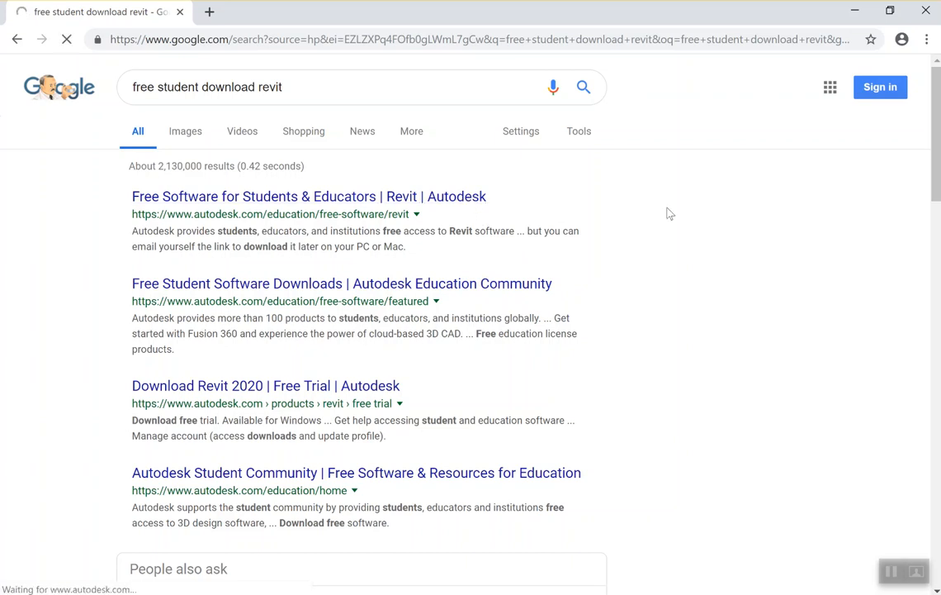
left_click(307, 195)
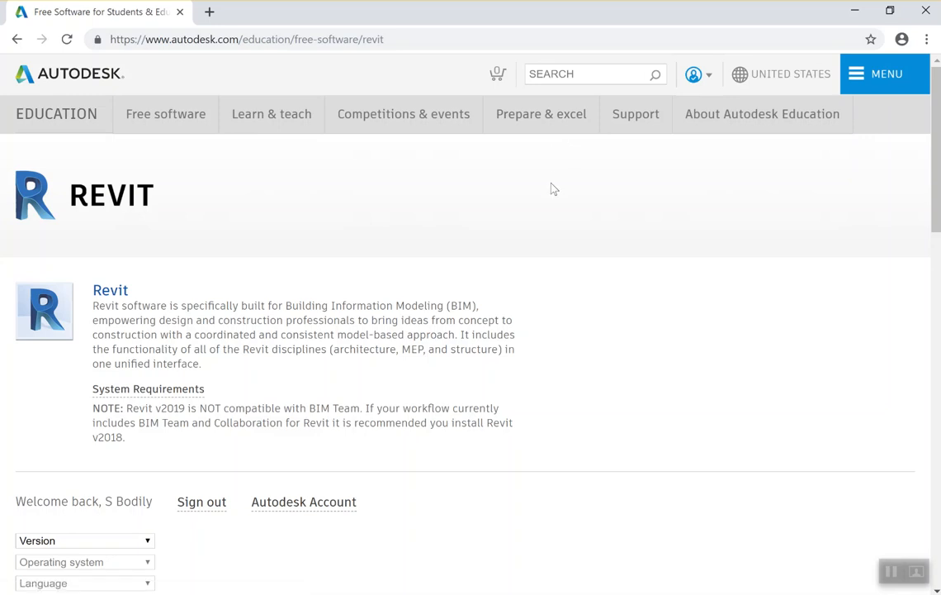
mouse_move(258, 202)
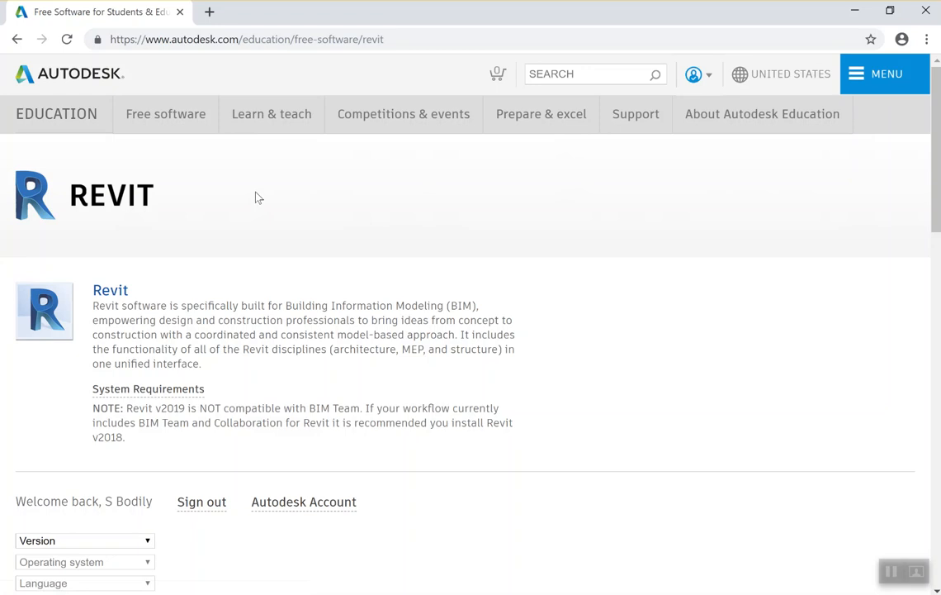
mouse_move(142, 232)
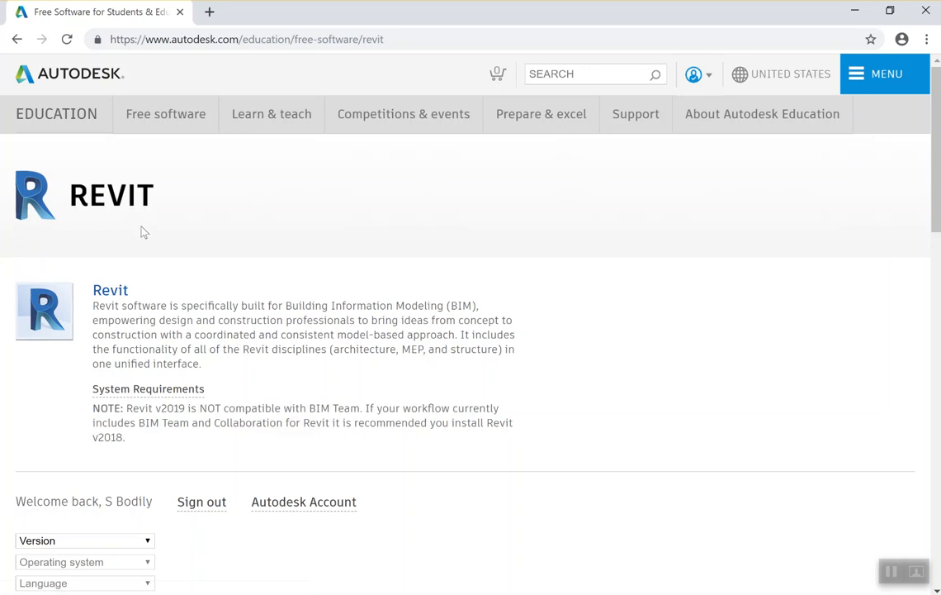
mouse_move(444, 201)
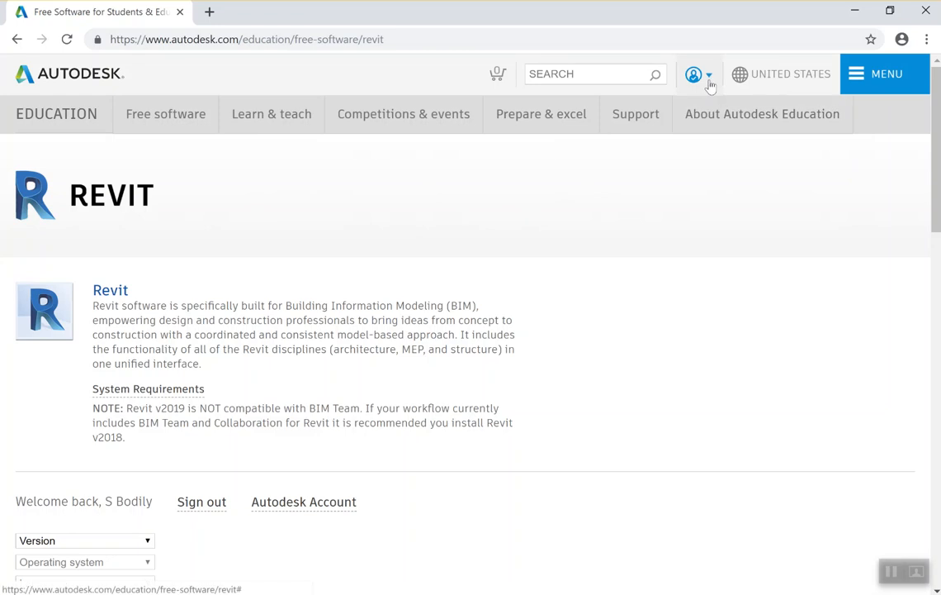
Sign out via the account menu, then choose SIGN IN under 'I have an account'
left_click(693, 73)
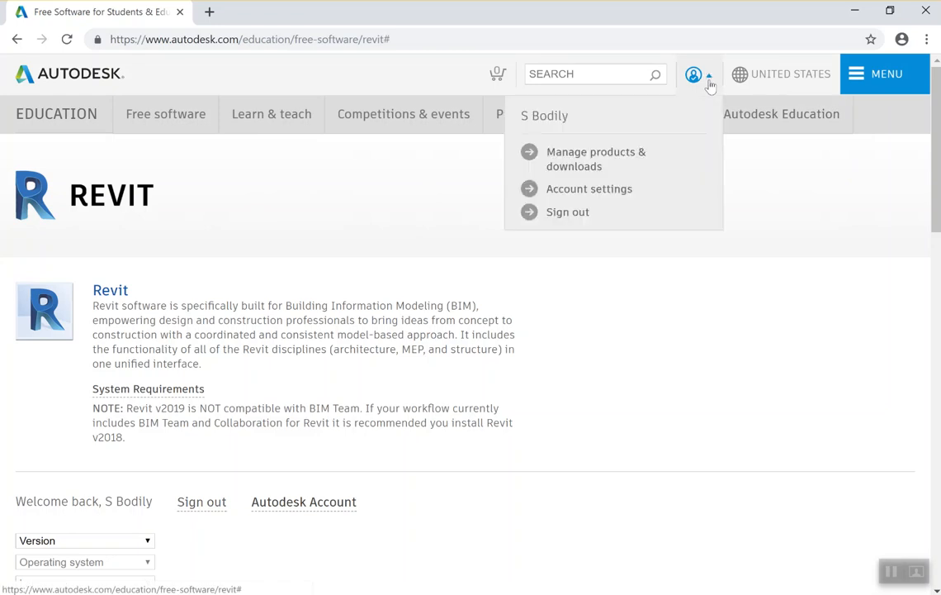
mouse_move(621, 211)
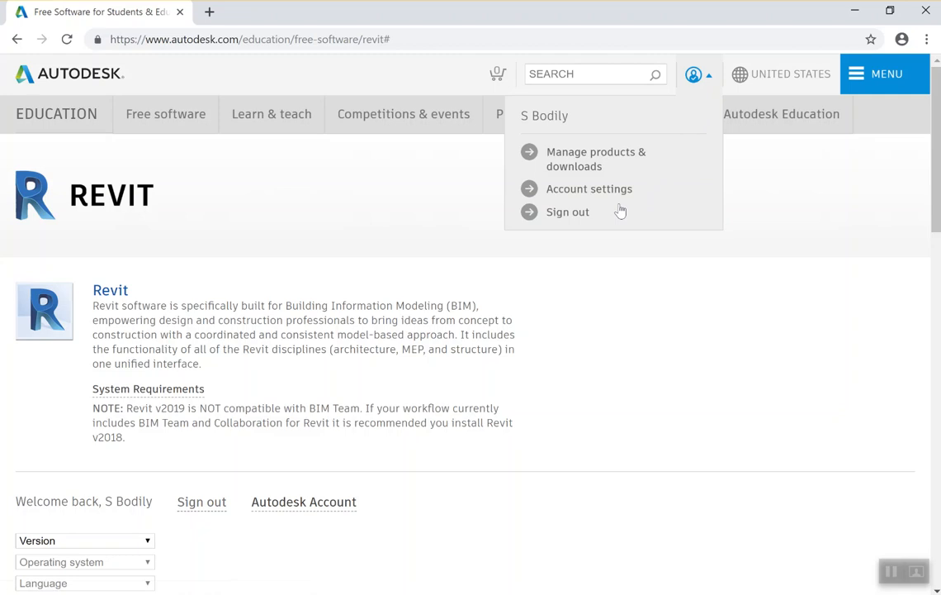
left_click(568, 212)
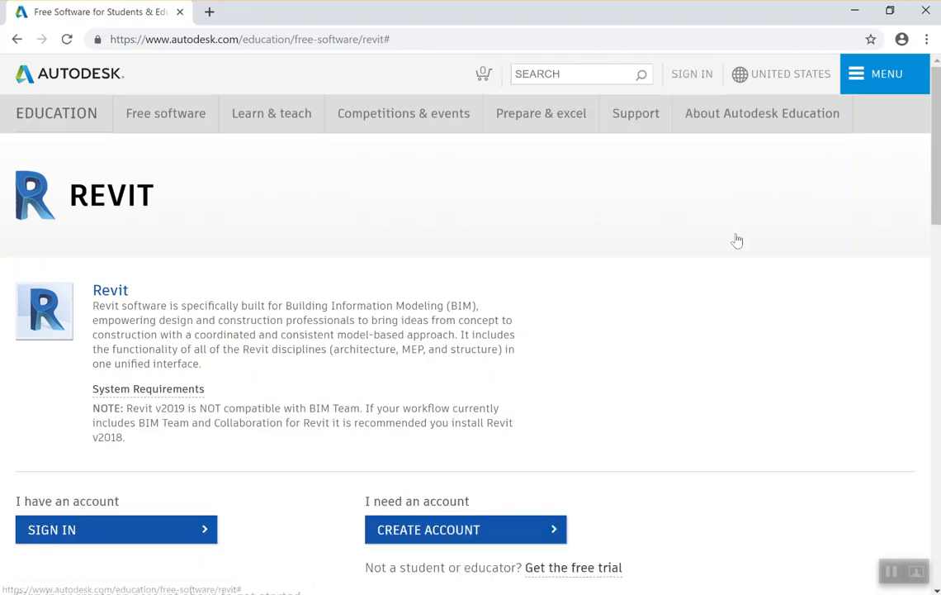
scroll("down", 3)
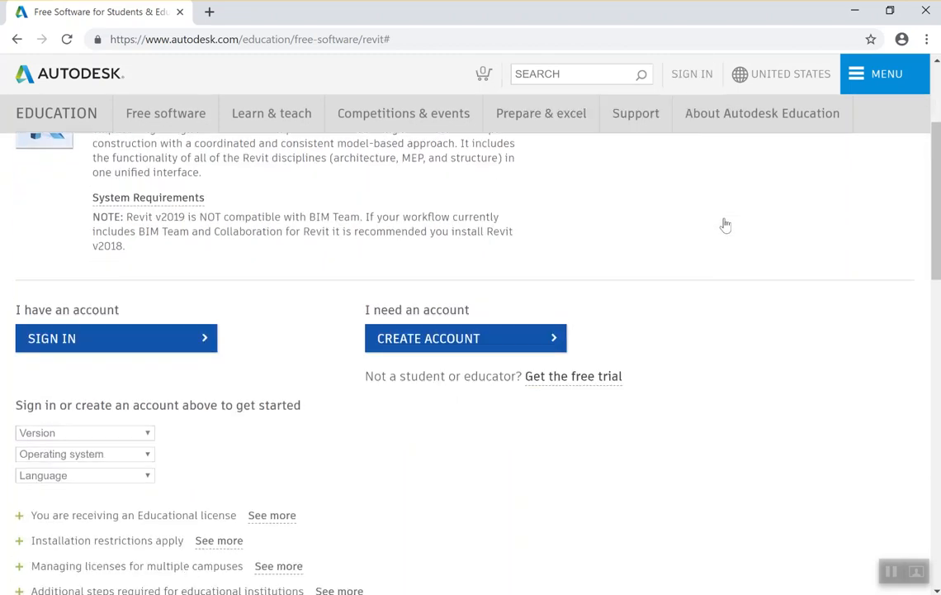
scroll("down", 3)
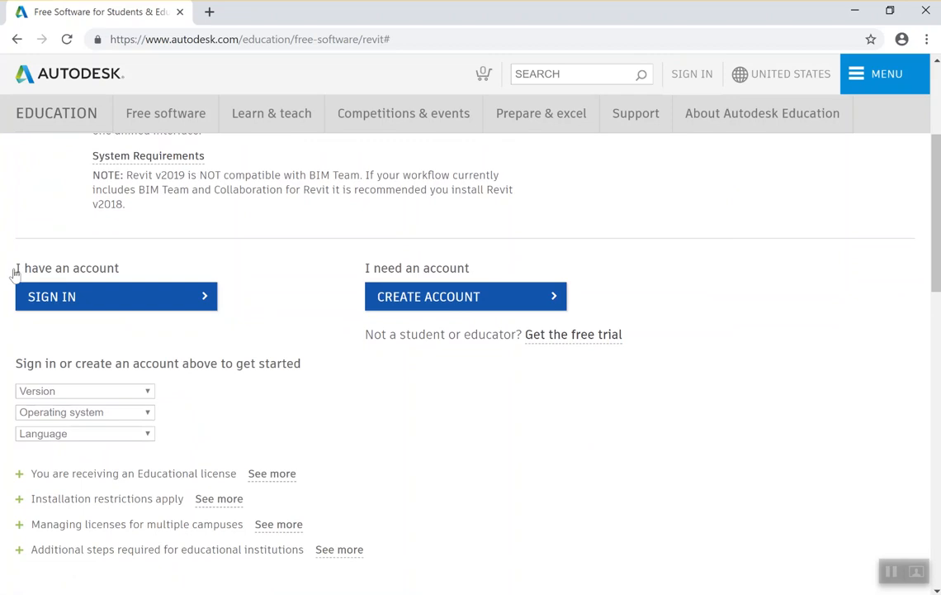
mouse_move(449, 278)
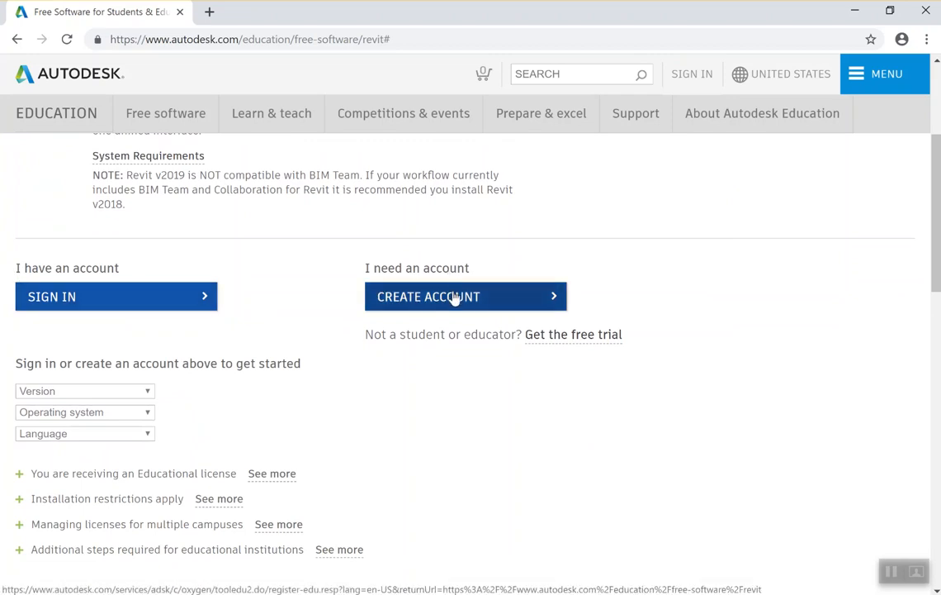
mouse_move(520, 289)
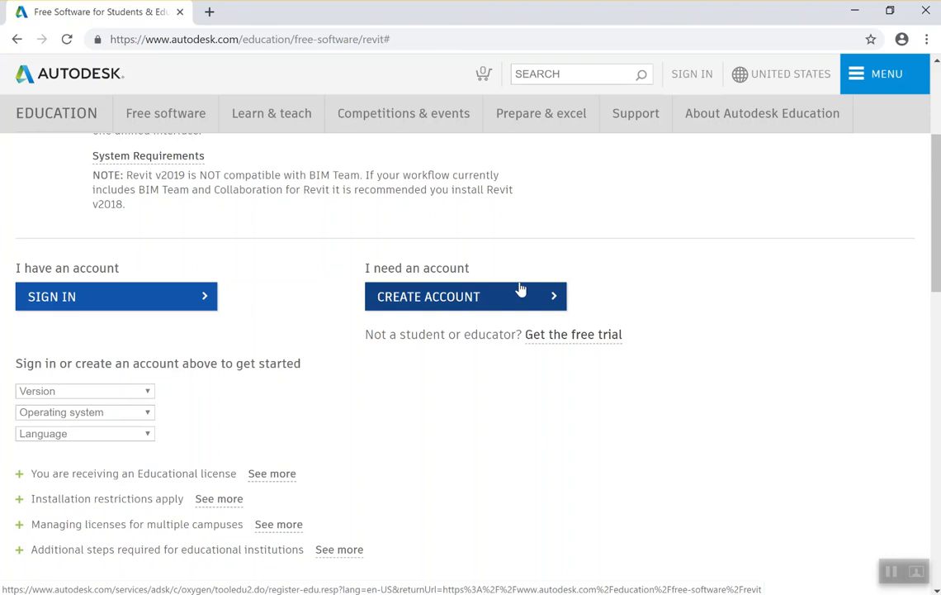
scroll("up", 3)
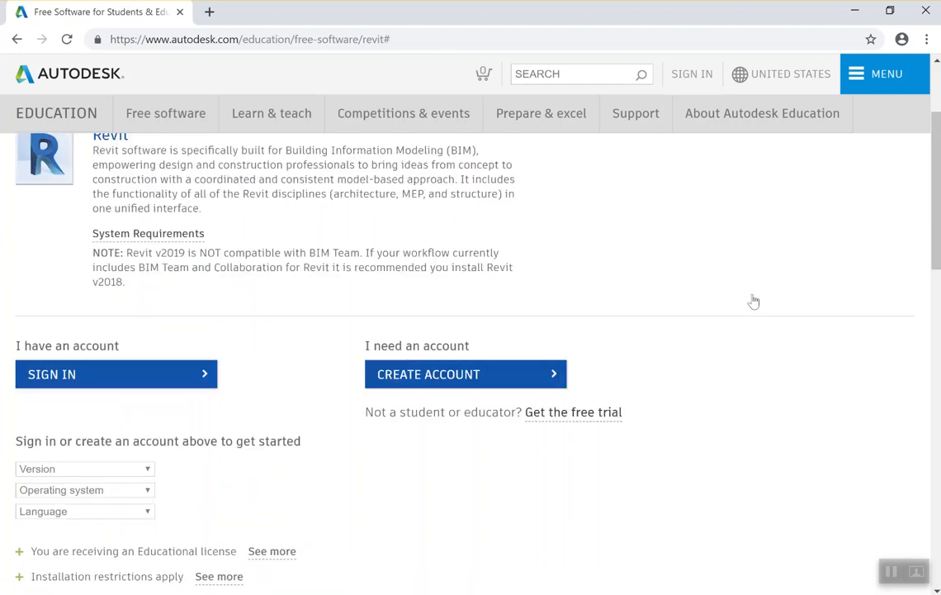
mouse_move(66, 350)
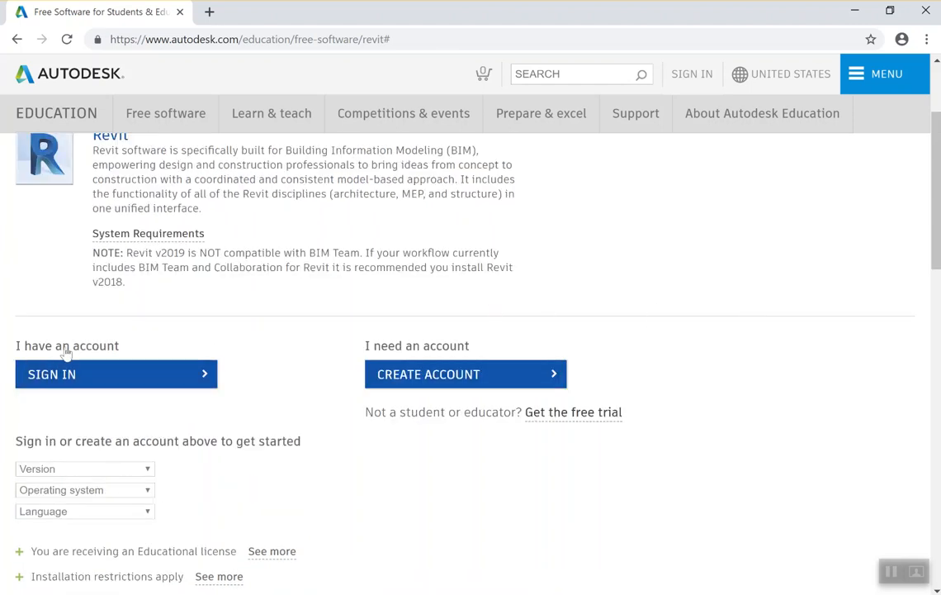
left_click(116, 373)
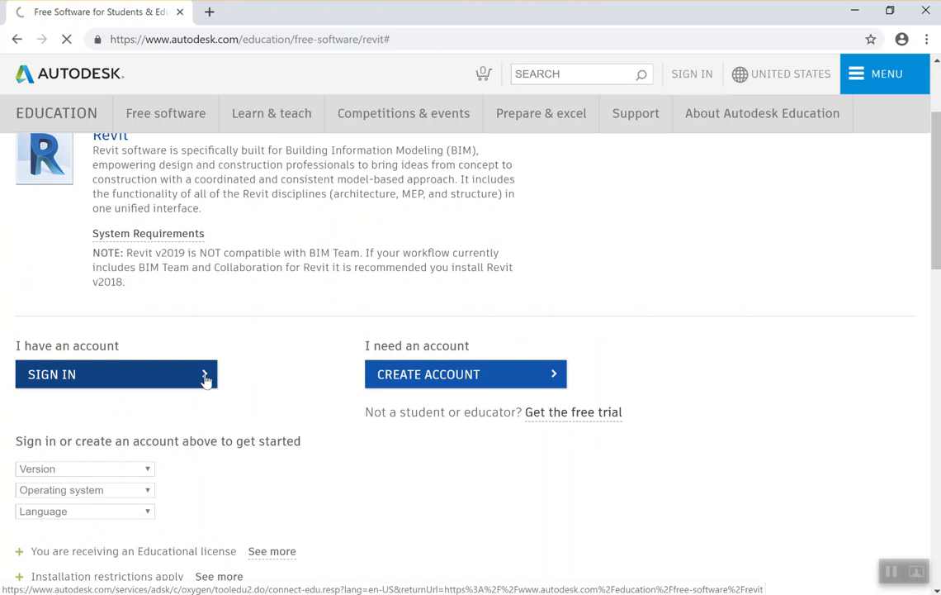
Enter the Autodesk email and password to sign back in
left_click(115, 373)
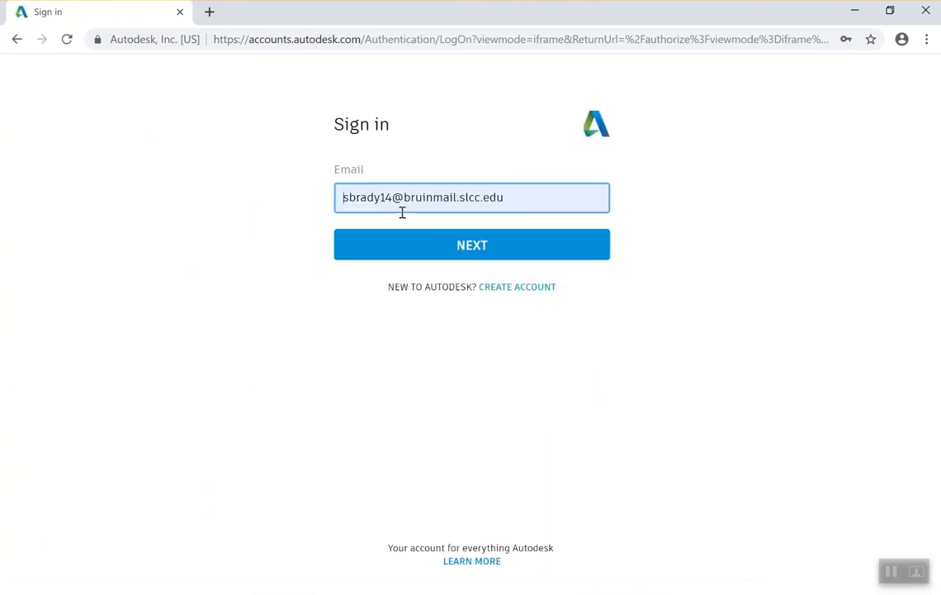
left_click(472, 245)
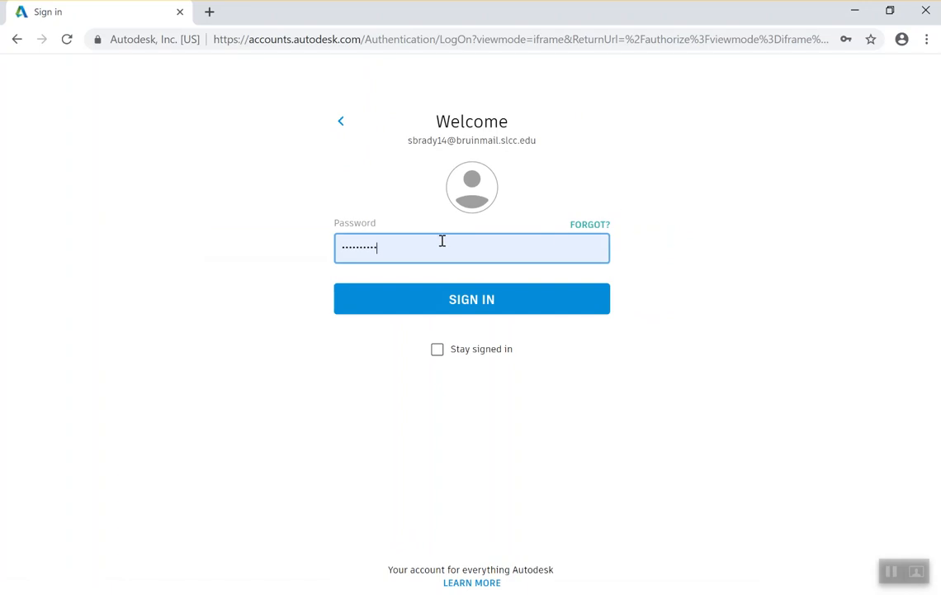
left_click(472, 298)
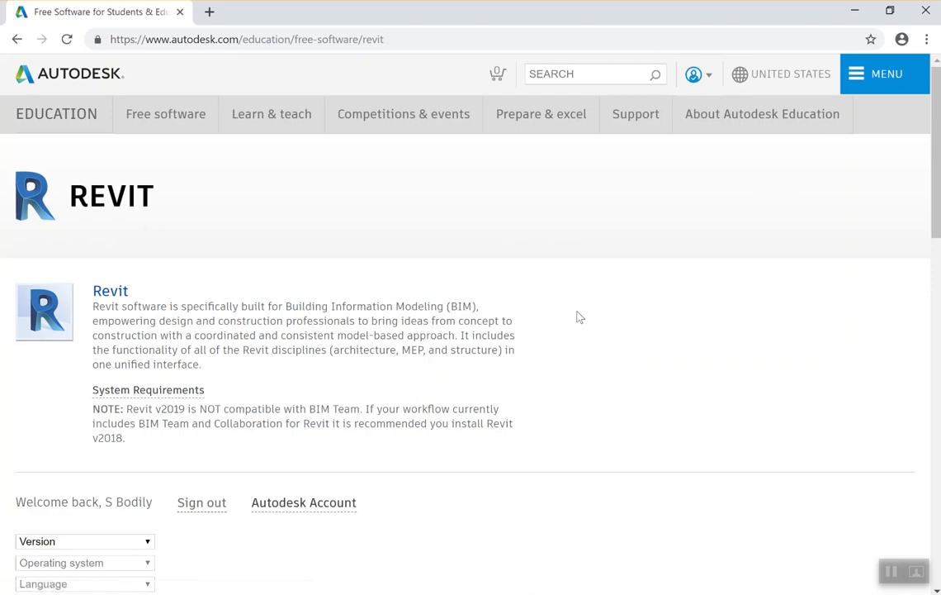
Choose Revit 2020, Windows 64-bit and English in the version dropdowns
scroll("down", 3)
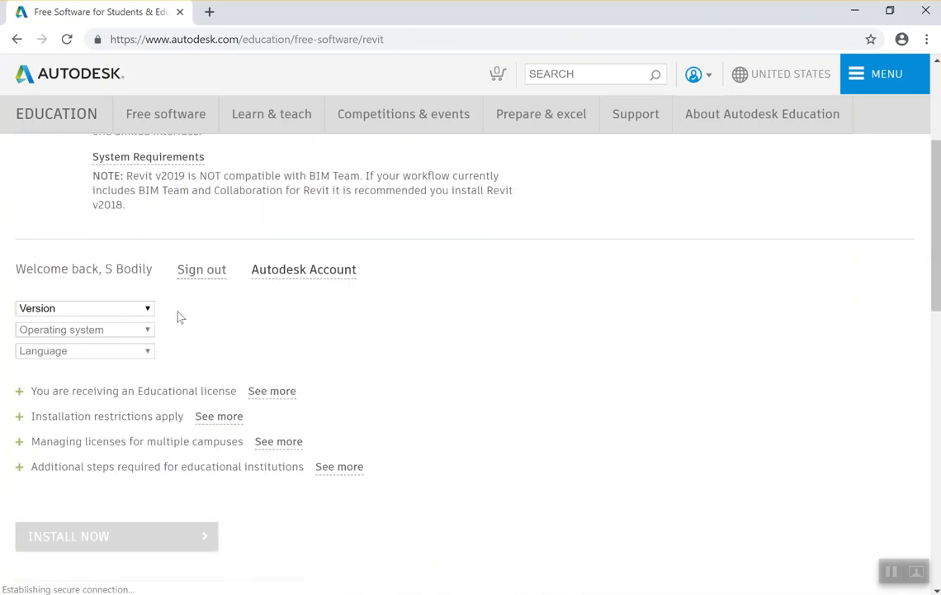
left_click(83, 308)
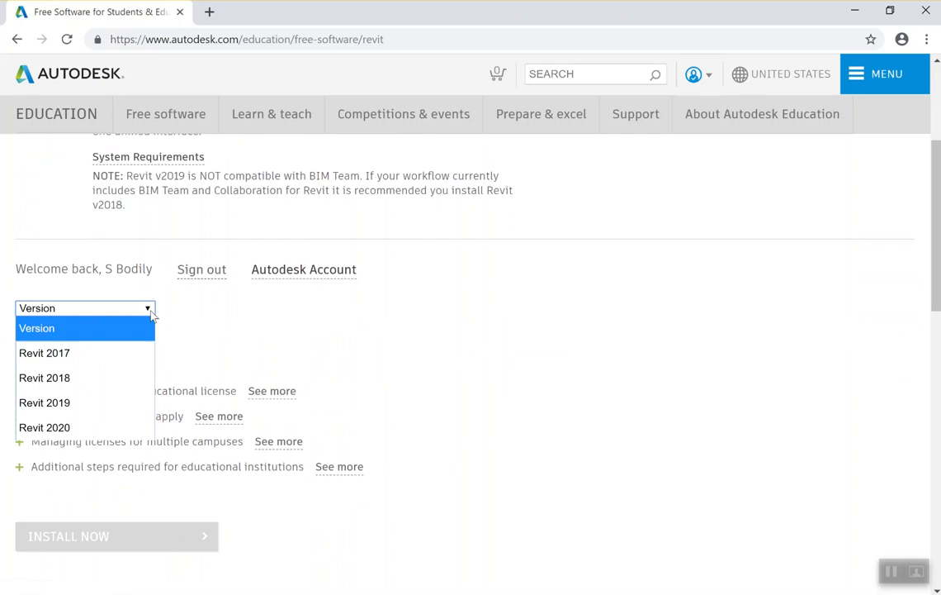
left_click(44, 426)
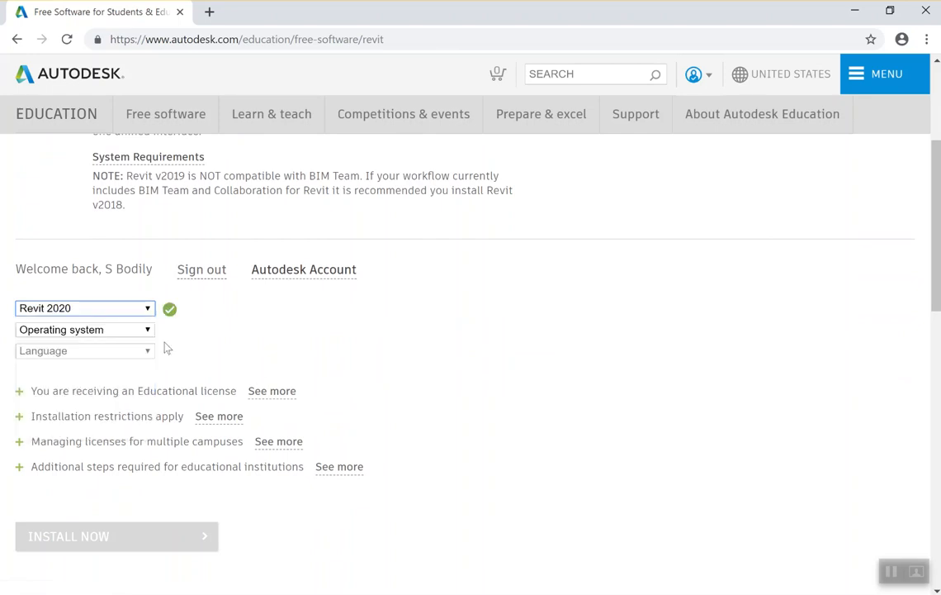
left_click(82, 330)
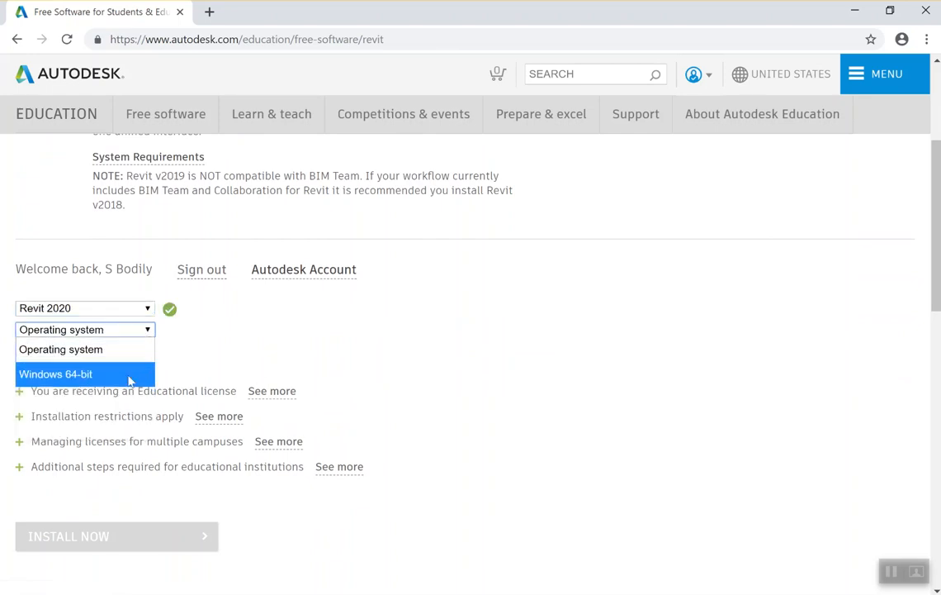
mouse_move(99, 380)
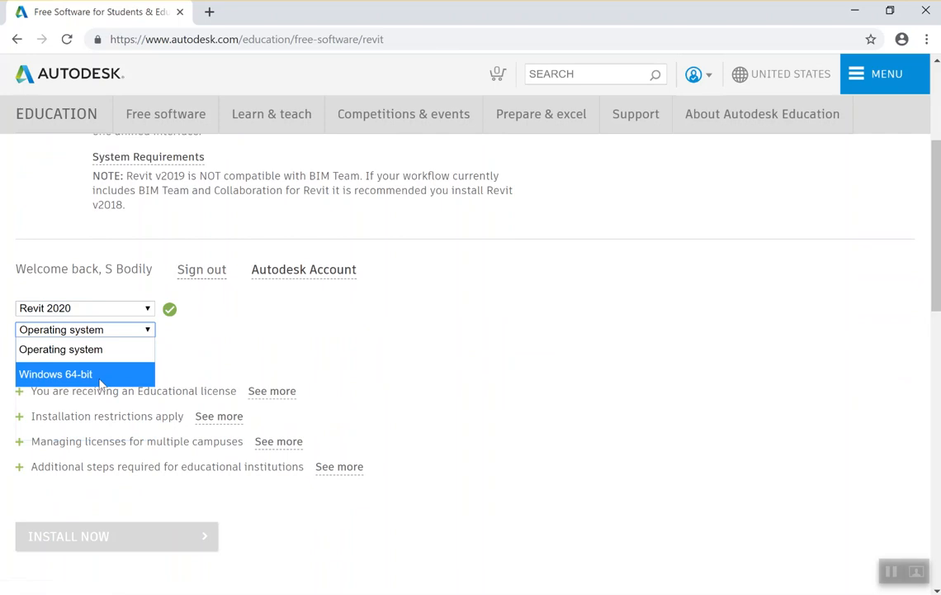
left_click(56, 373)
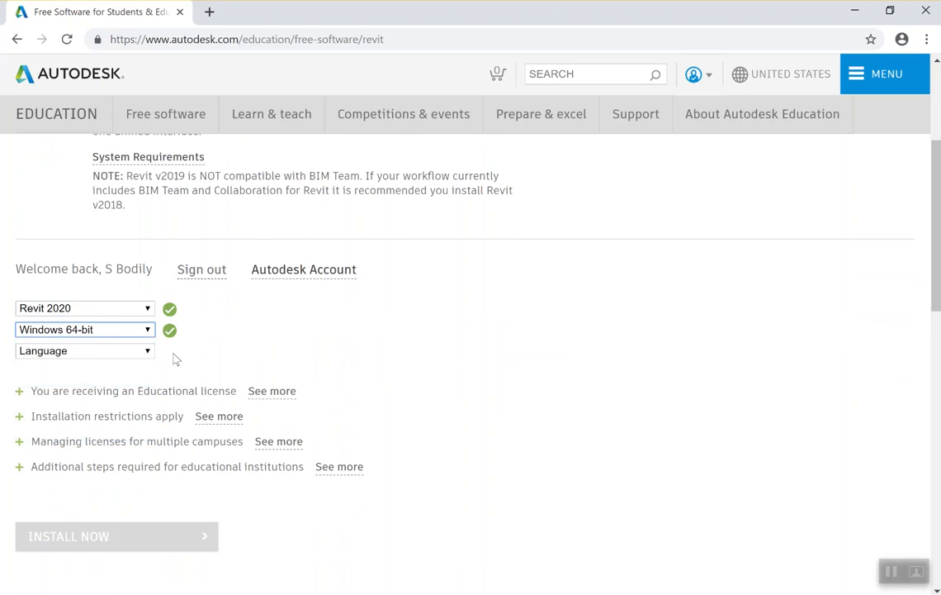
left_click(83, 350)
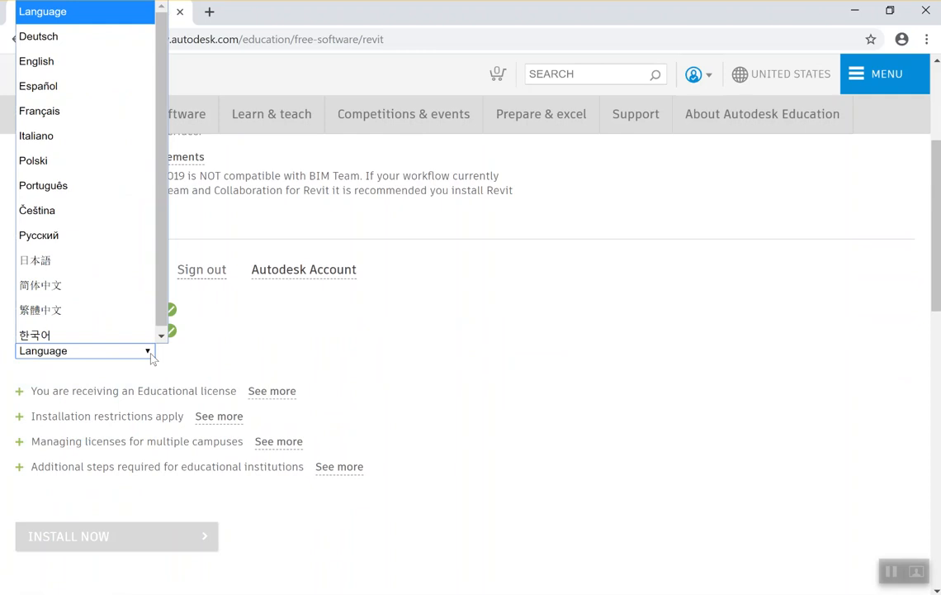
mouse_move(112, 37)
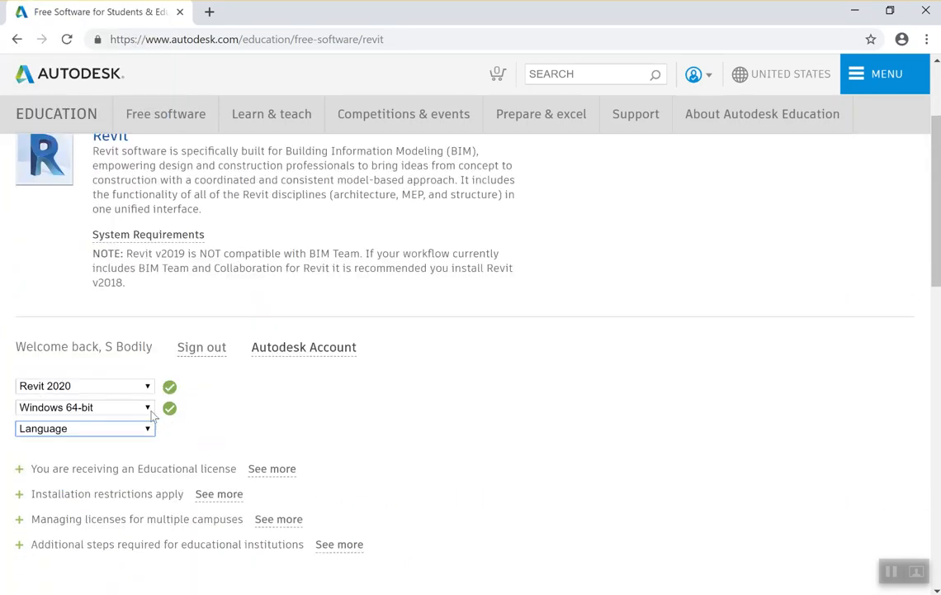
left_click(83, 428)
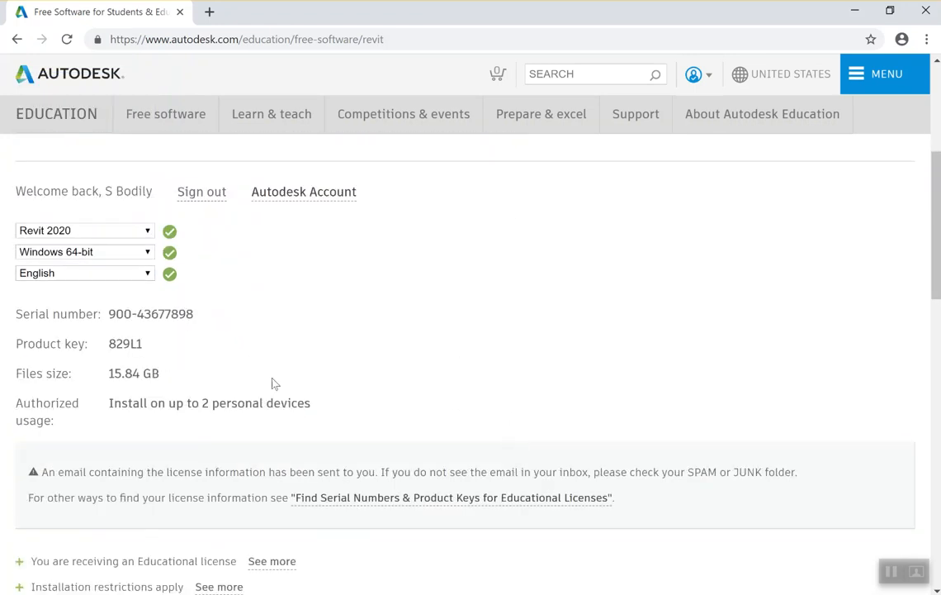
mouse_move(51, 367)
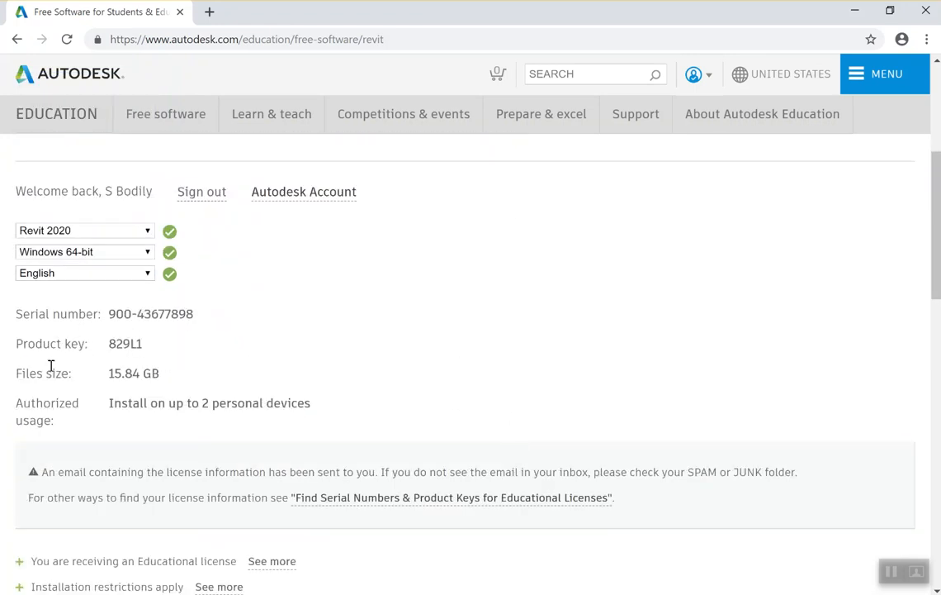
mouse_move(245, 381)
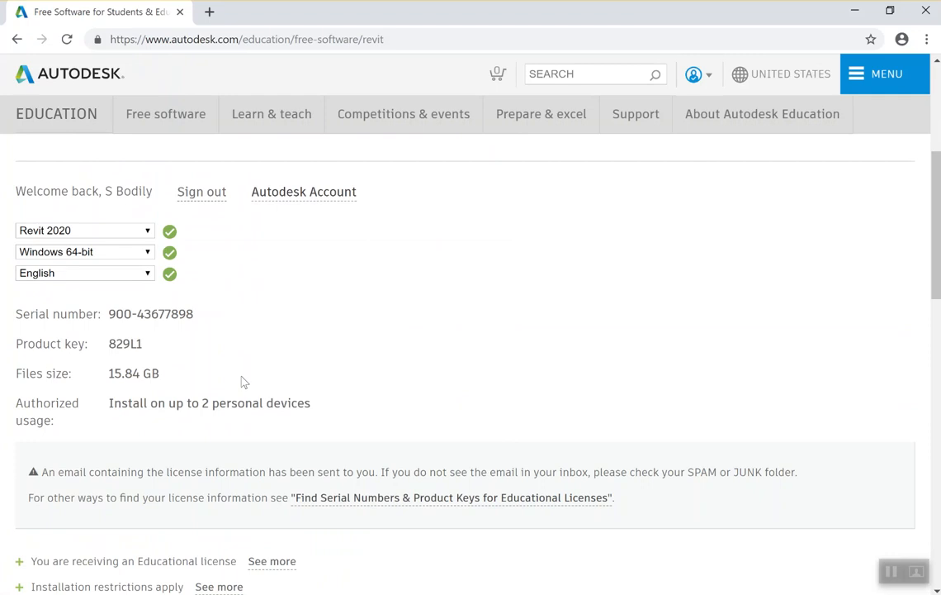
mouse_move(284, 356)
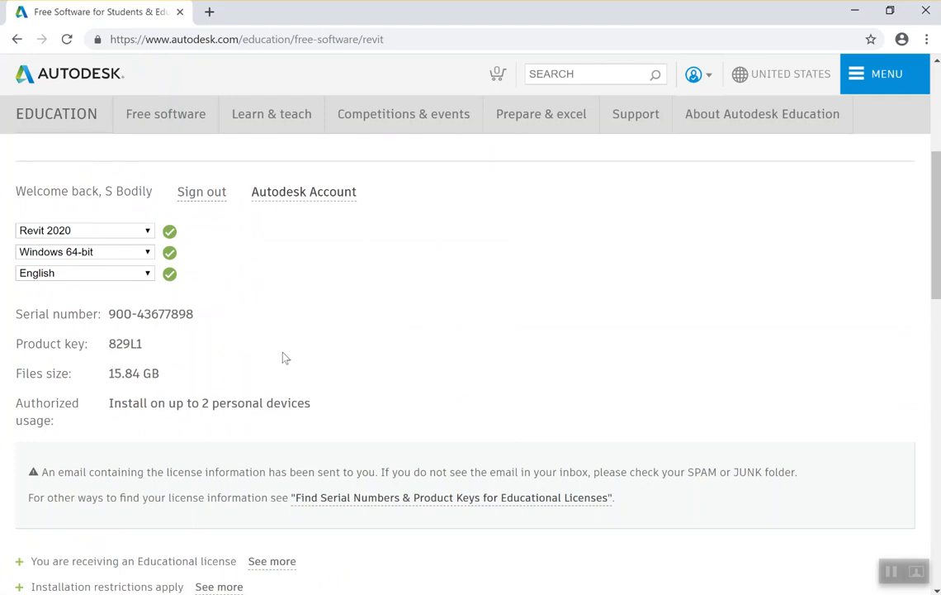
Scroll past the serial number, product key and 15.84 GB size to the INSTALL NOW button
scroll("down", 3)
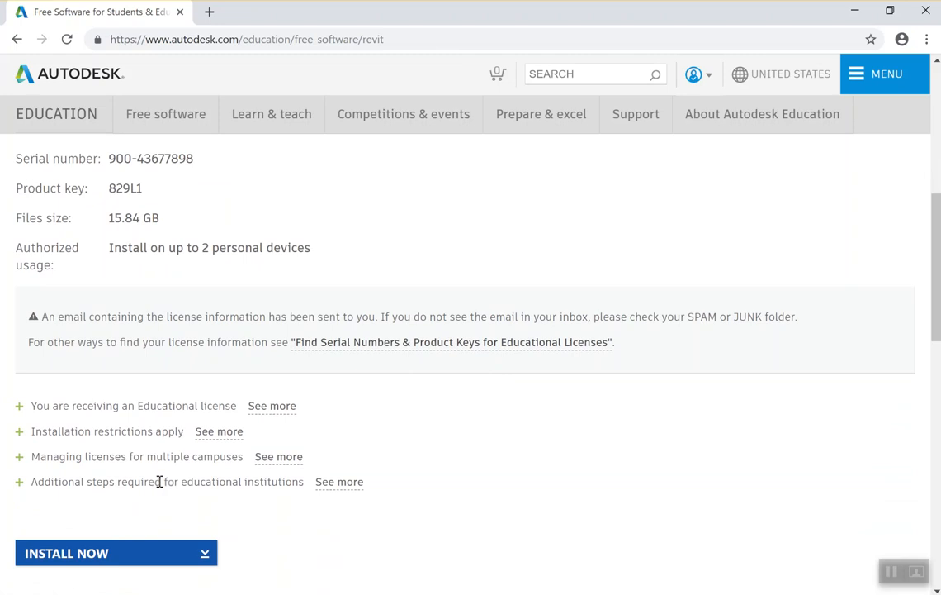
scroll("down", 3)
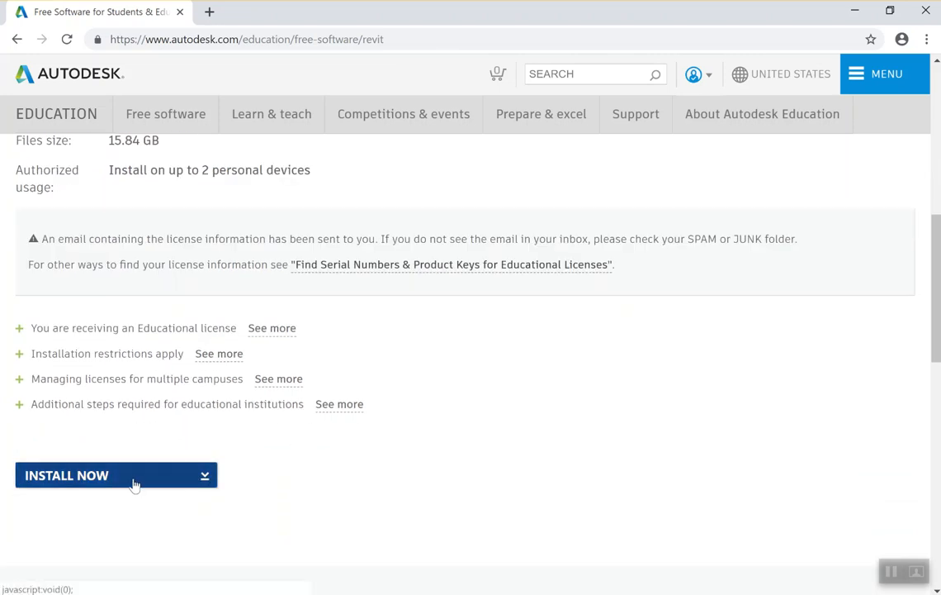
mouse_move(201, 481)
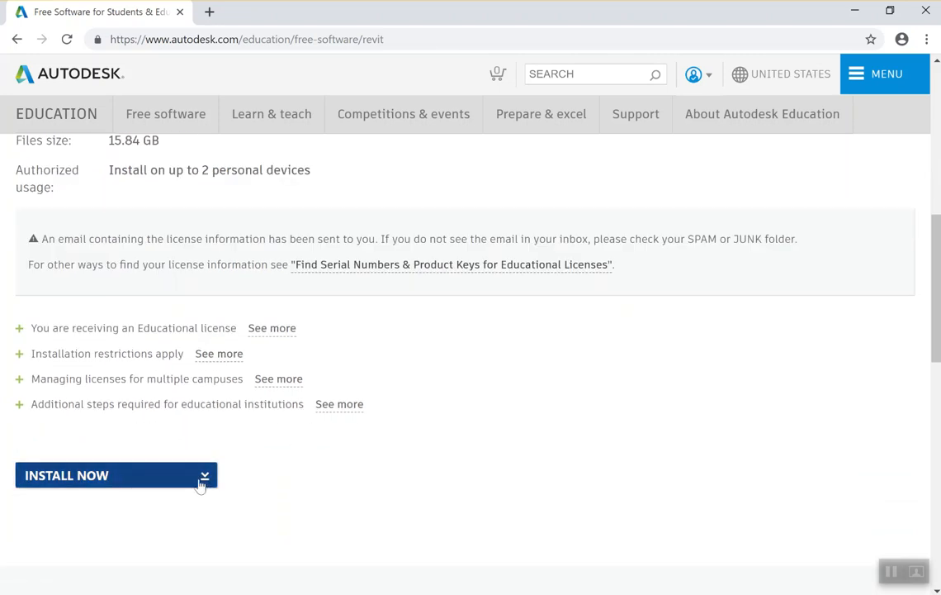
mouse_move(102, 487)
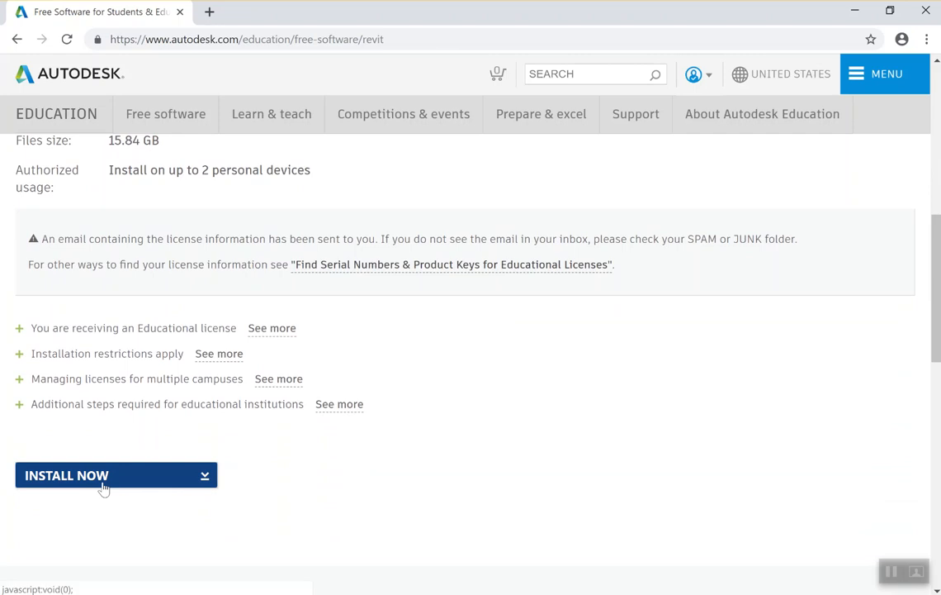
mouse_move(112, 504)
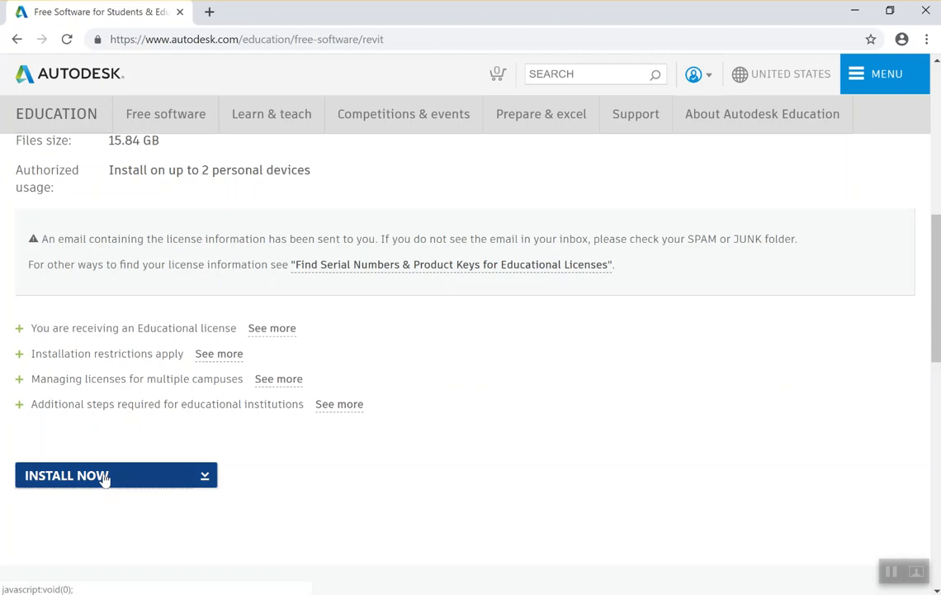
left_click(102, 475)
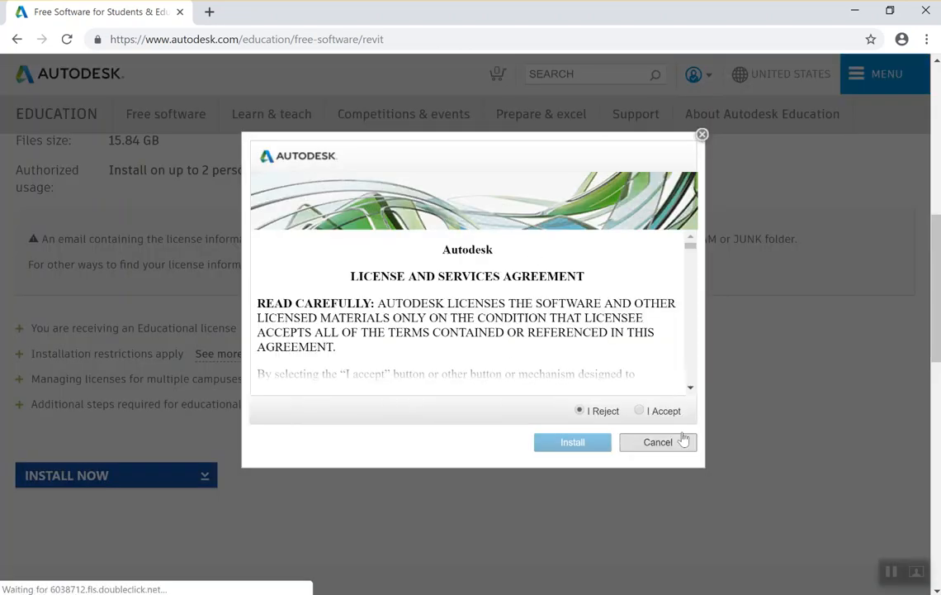
mouse_move(657, 443)
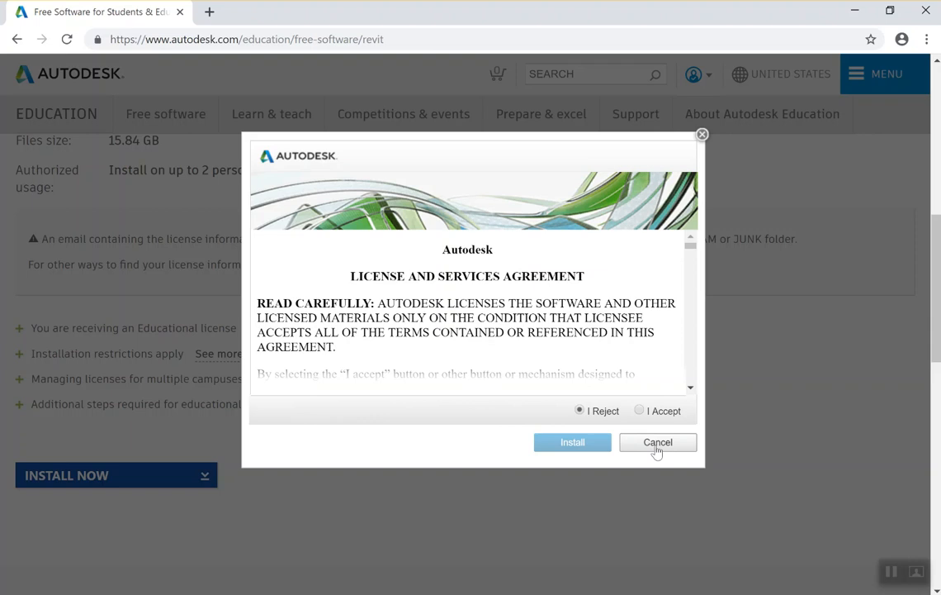
left_click(657, 443)
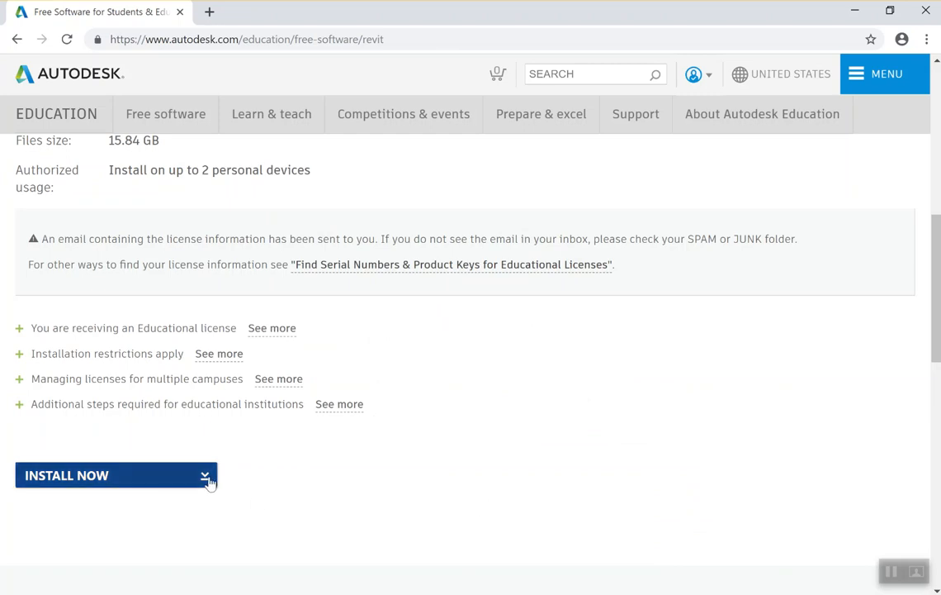
left_click(205, 476)
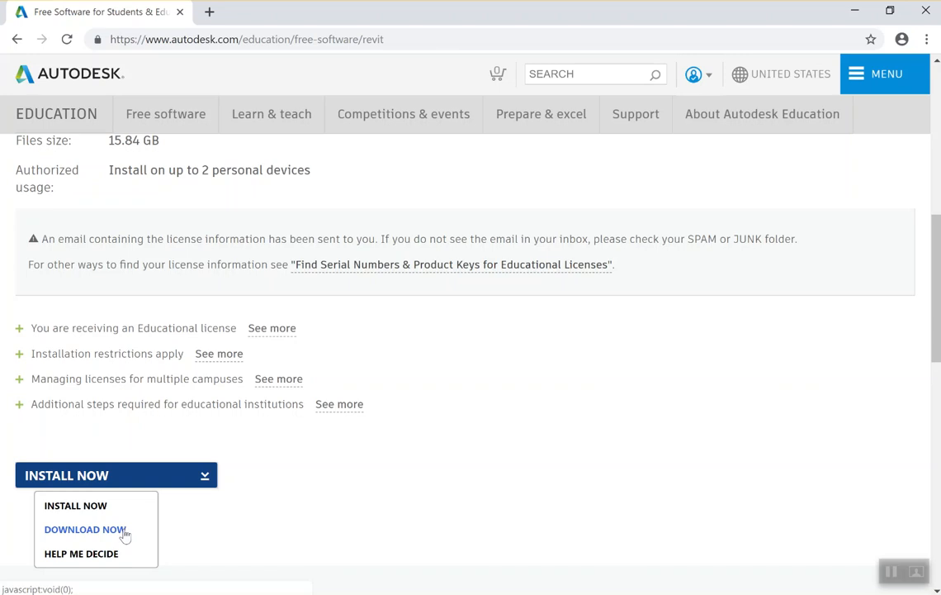
mouse_move(76, 506)
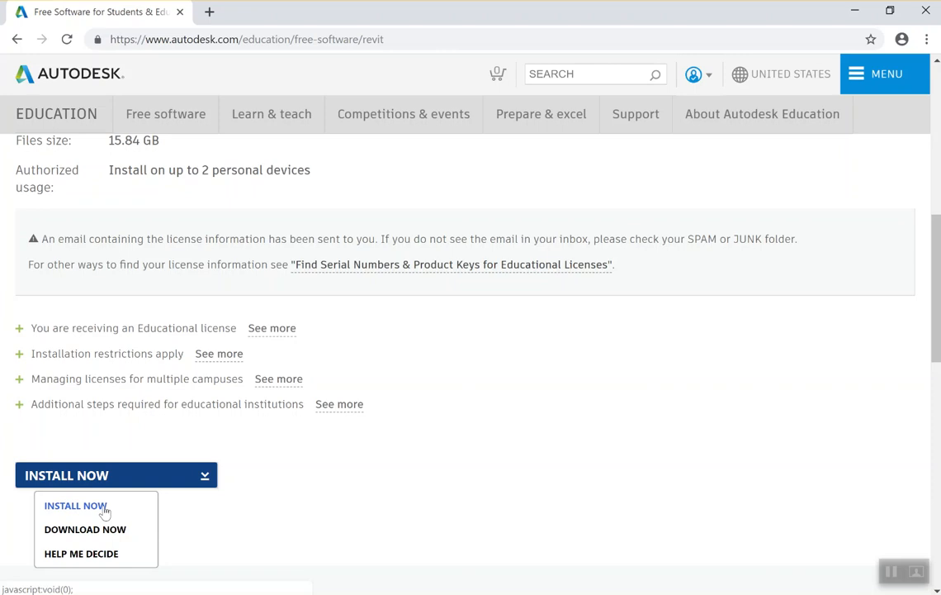
mouse_move(86, 528)
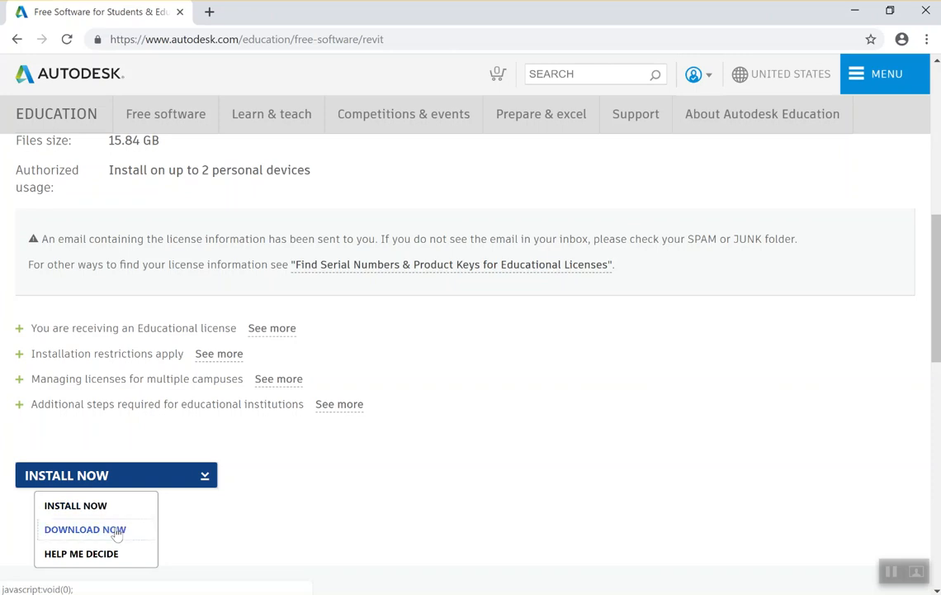
Choose DOWNLOAD NOW instead of INSTALL NOW and launch the downloaded Autodesk installer
left_click(86, 529)
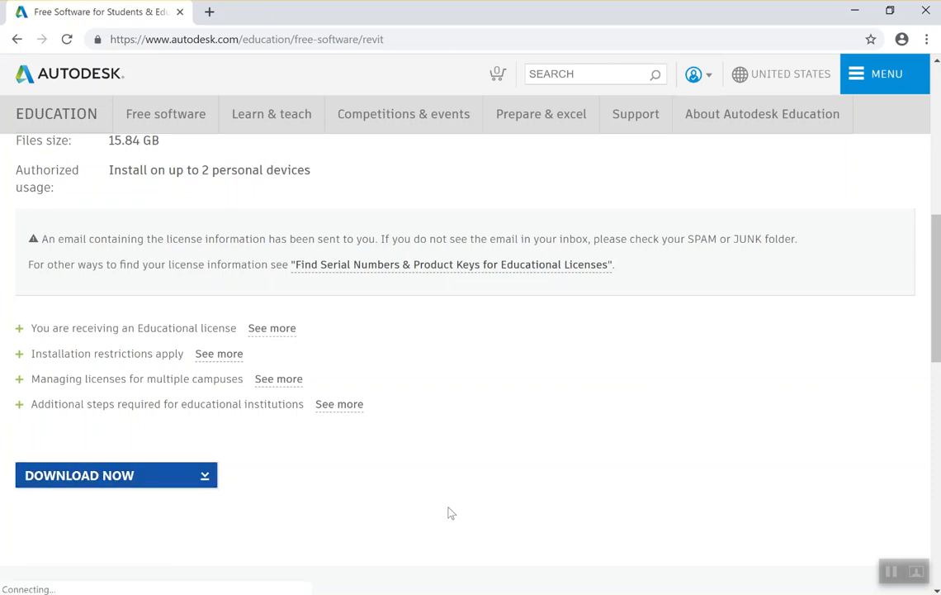
left_click(116, 476)
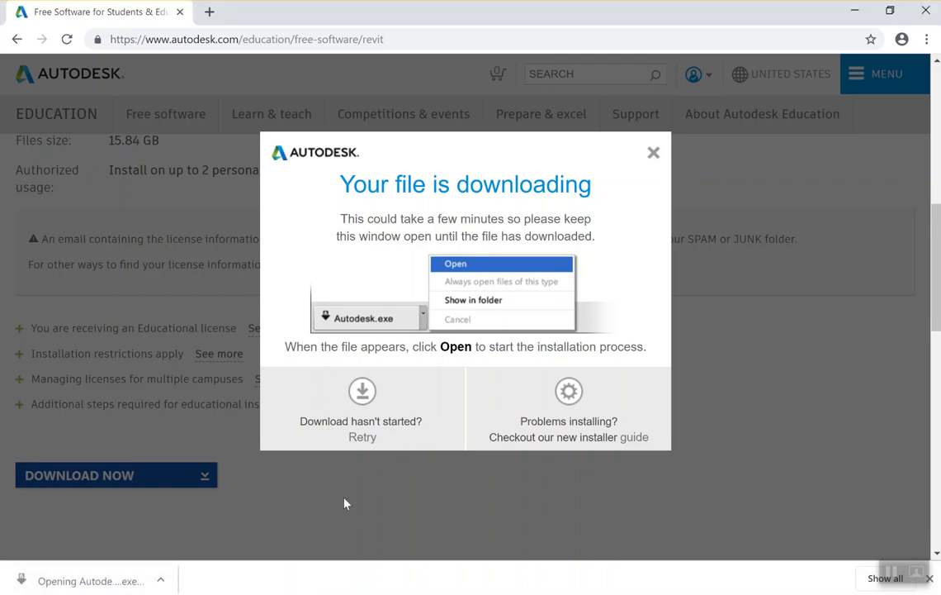
left_click(454, 262)
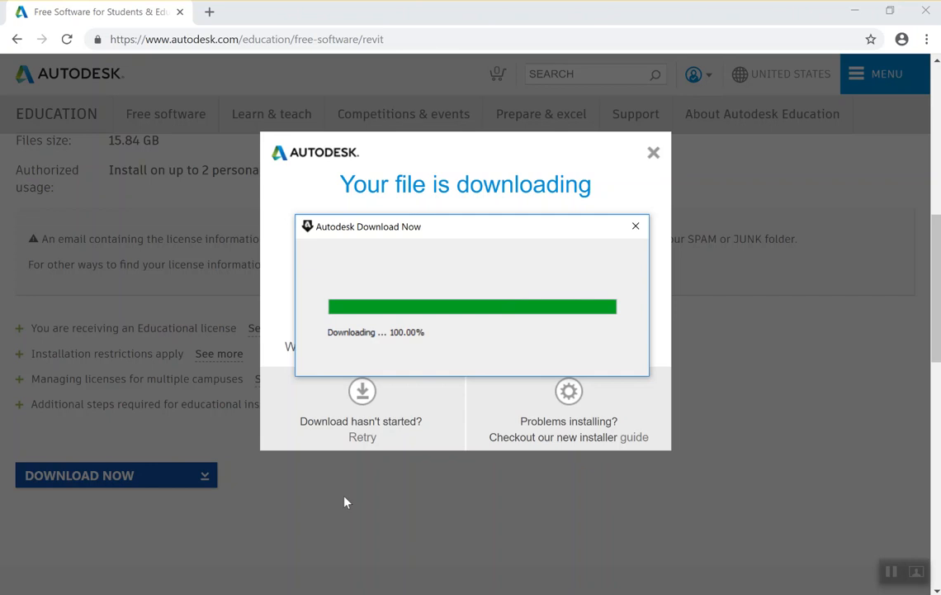
mouse_move(475, 450)
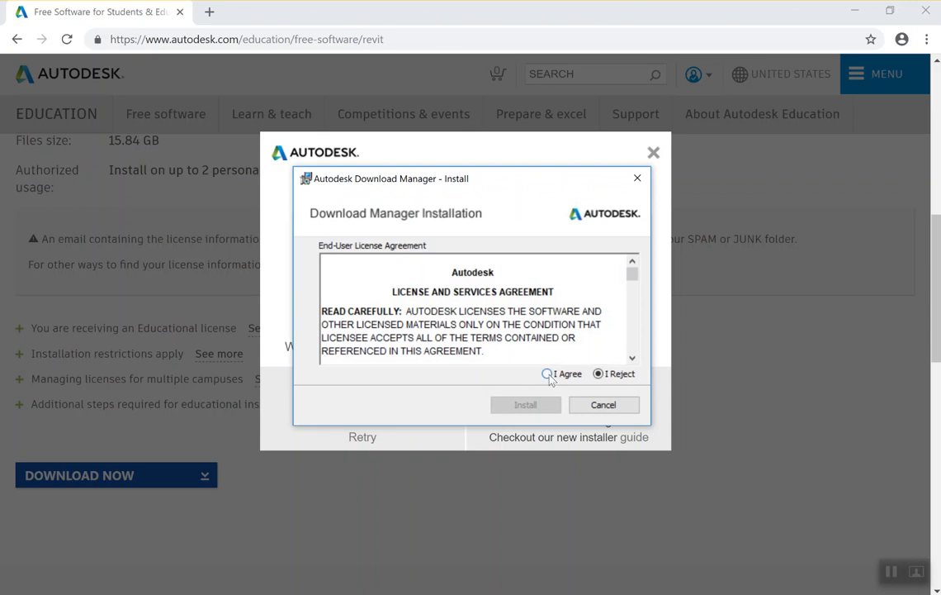
Accept the Autodesk Download Manager license agreement
left_click(525, 403)
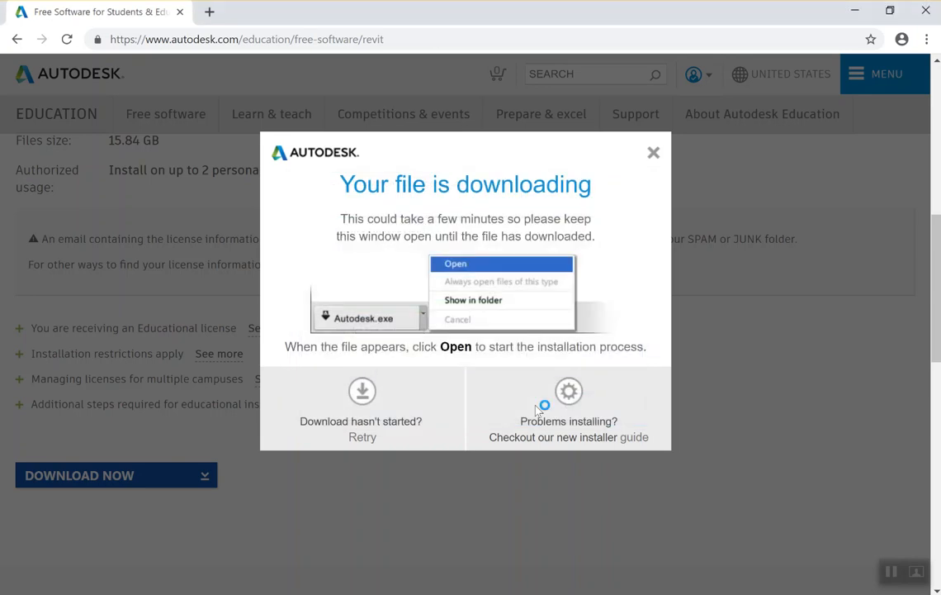
mouse_move(748, 471)
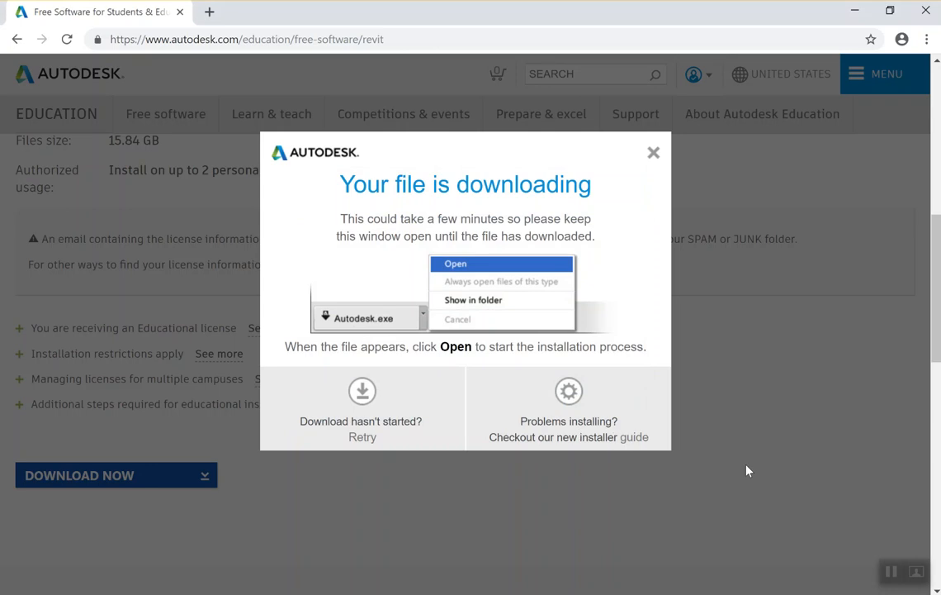
mouse_move(806, 496)
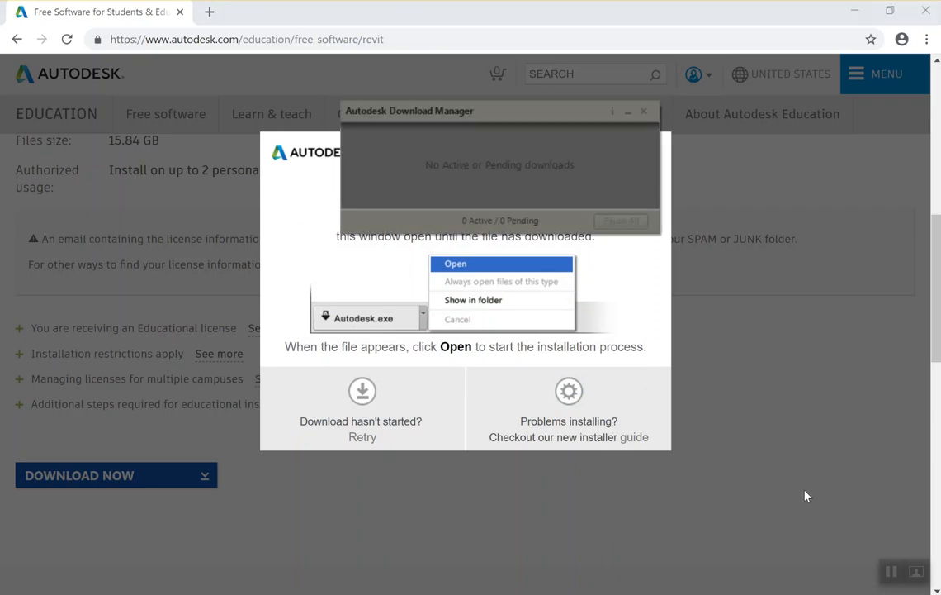
Keep C:\Autodesk as the save folder, start the Revit 2020 download and minimize the manager
left_click(454, 264)
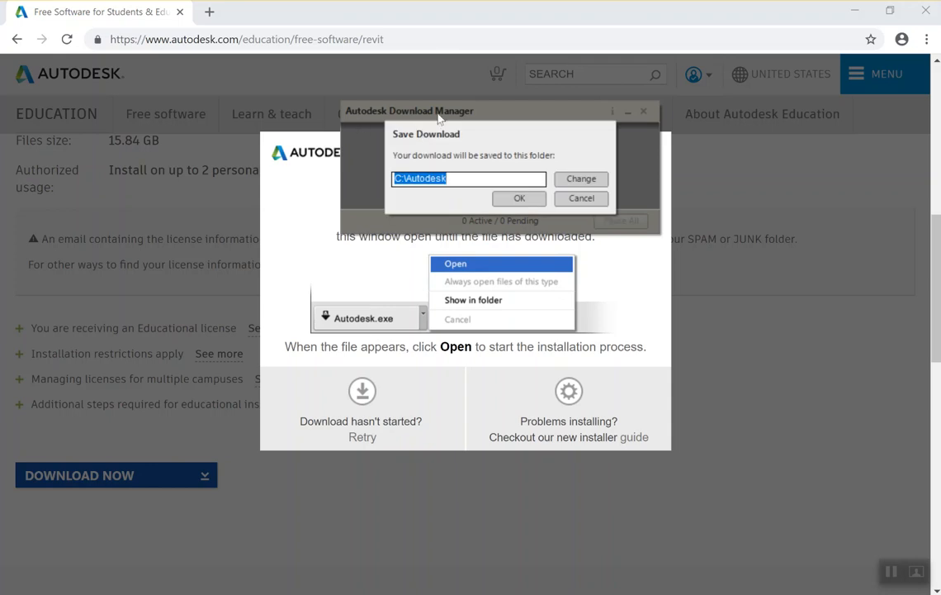
left_click(519, 199)
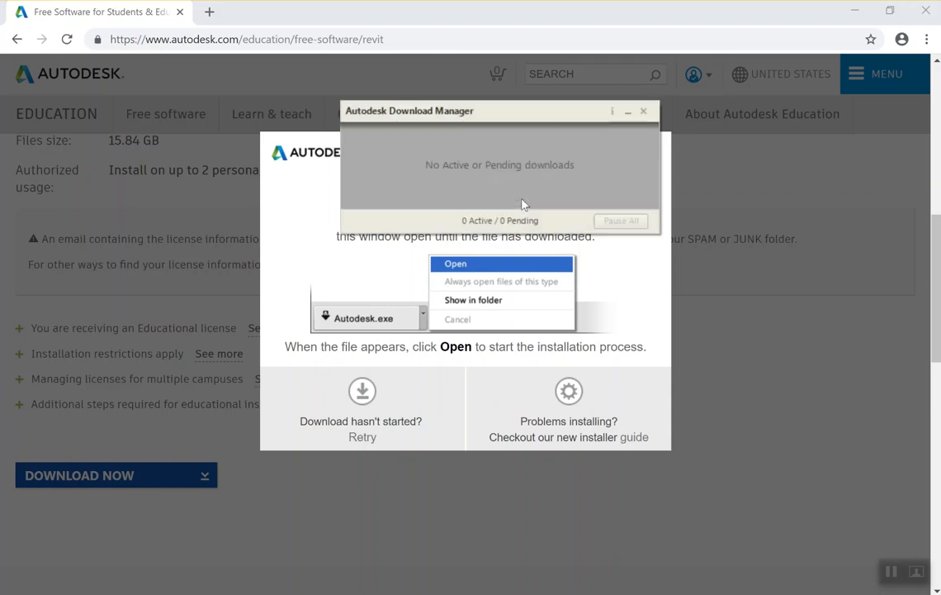
left_click(454, 265)
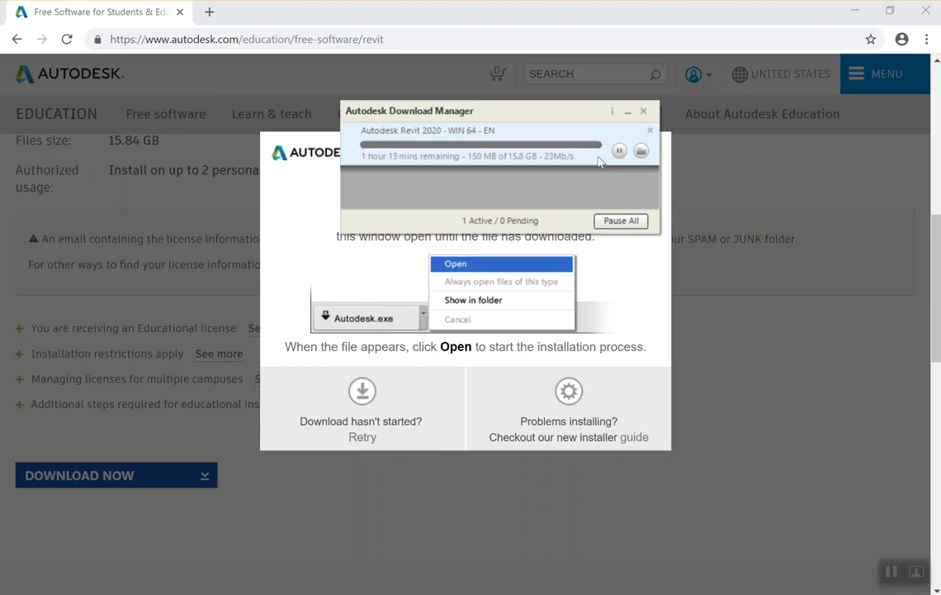
mouse_move(396, 165)
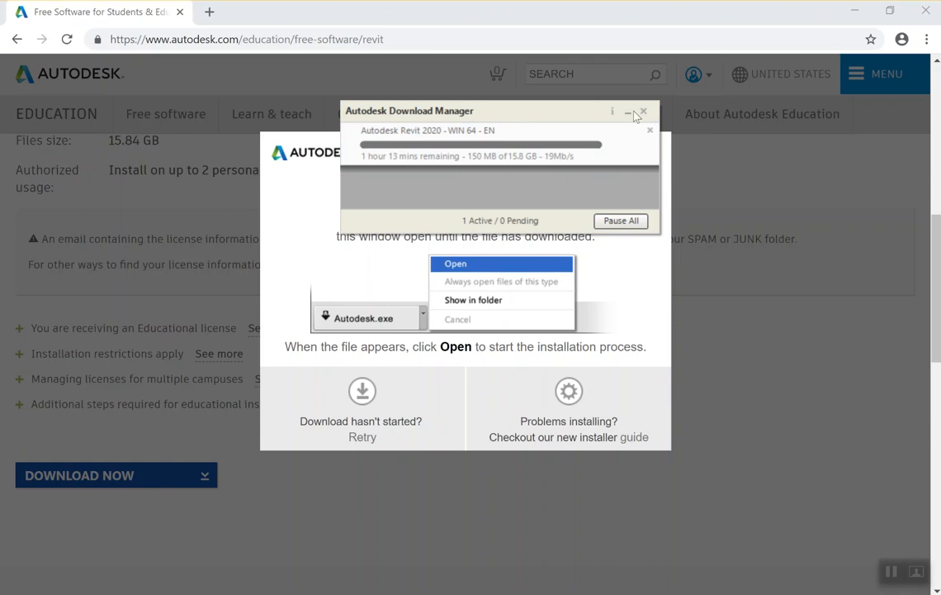
left_click(628, 112)
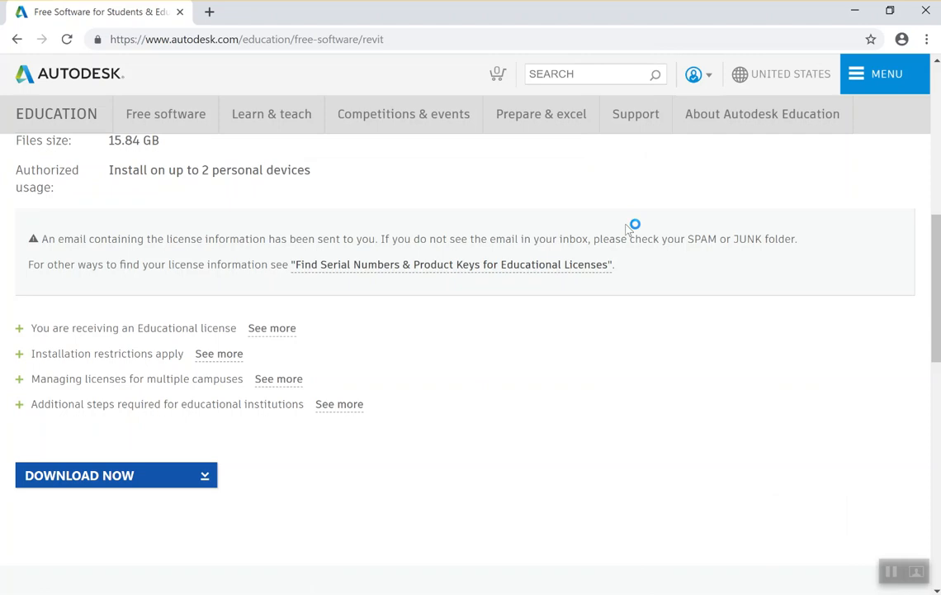
mouse_move(429, 20)
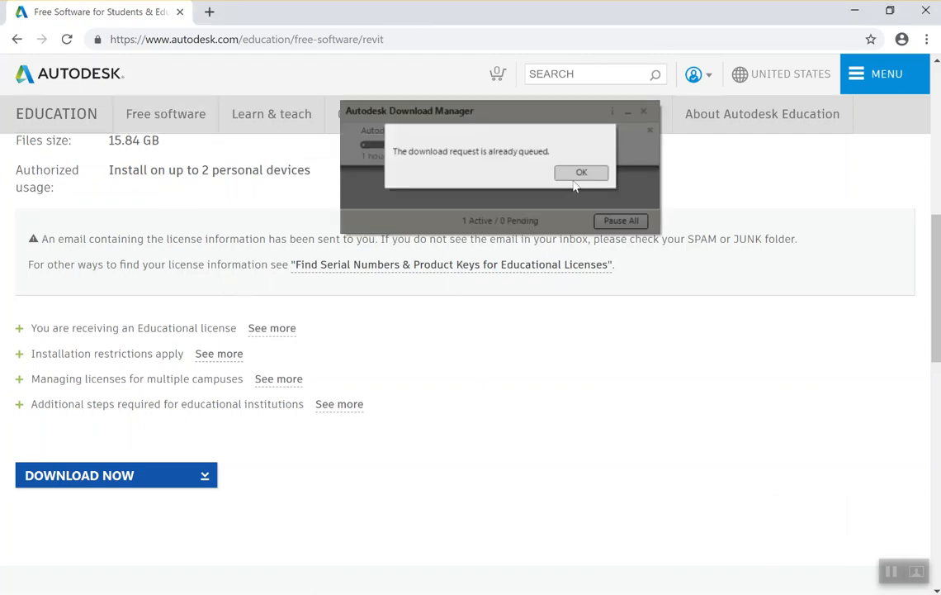
left_click(582, 174)
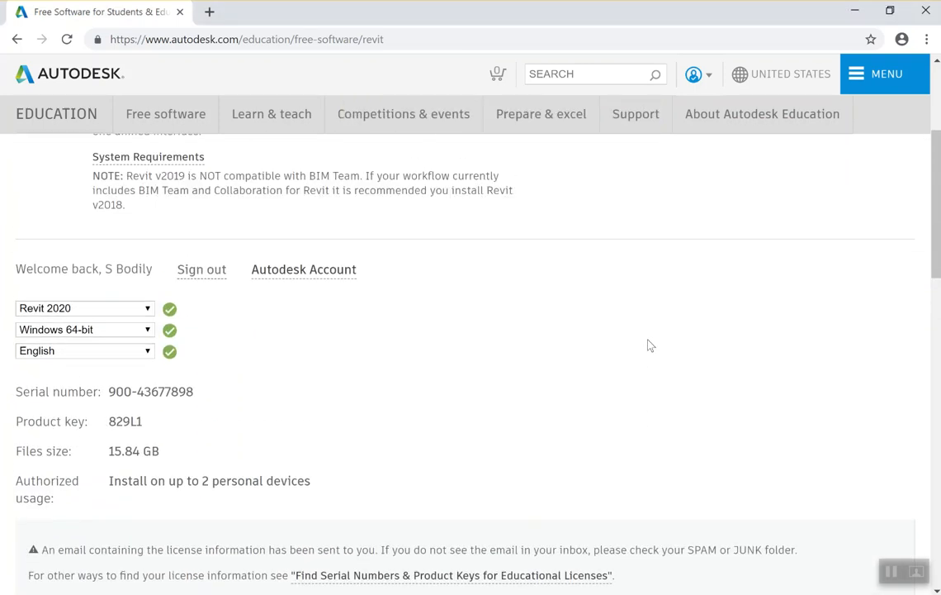
scroll("up", 3)
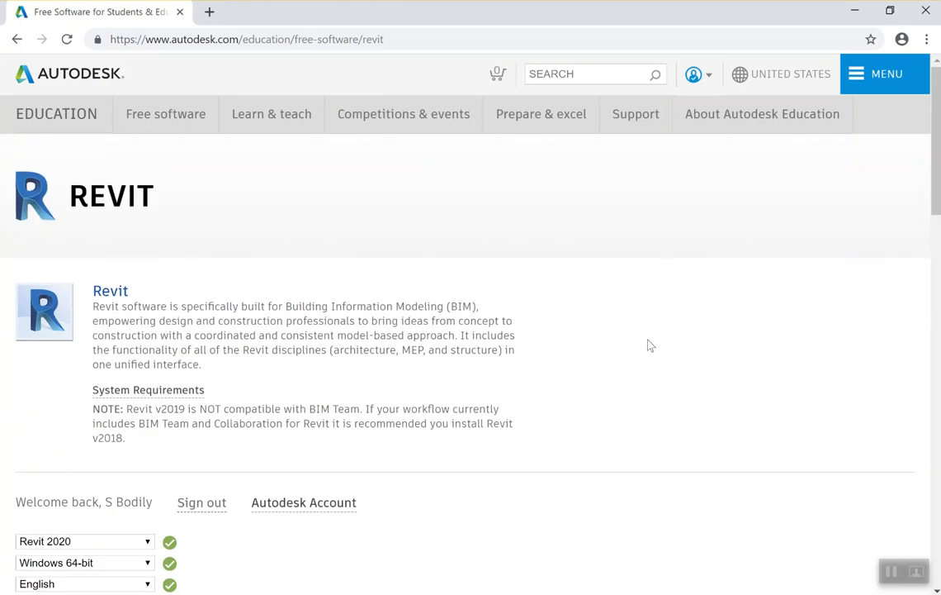
mouse_move(289, 200)
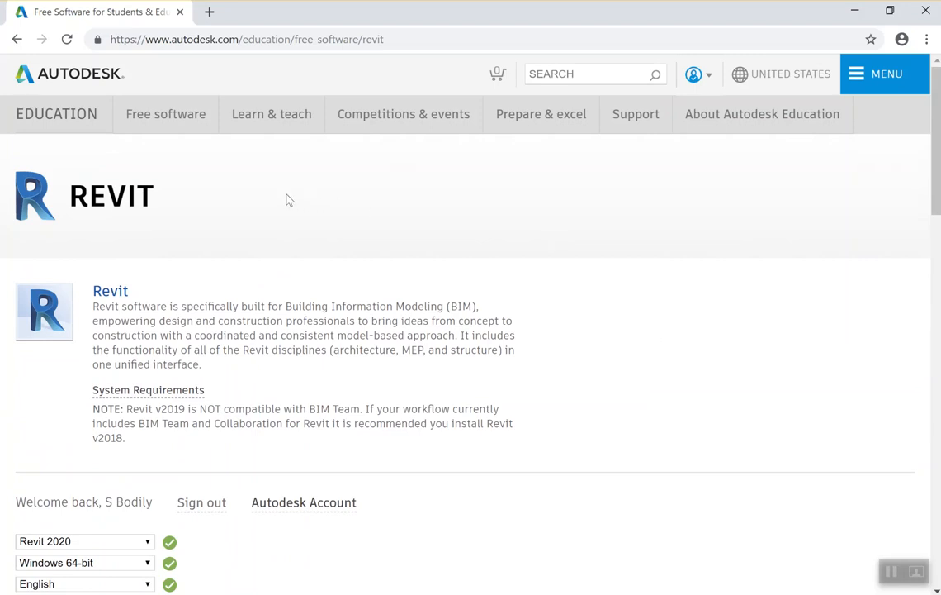
mouse_move(165, 114)
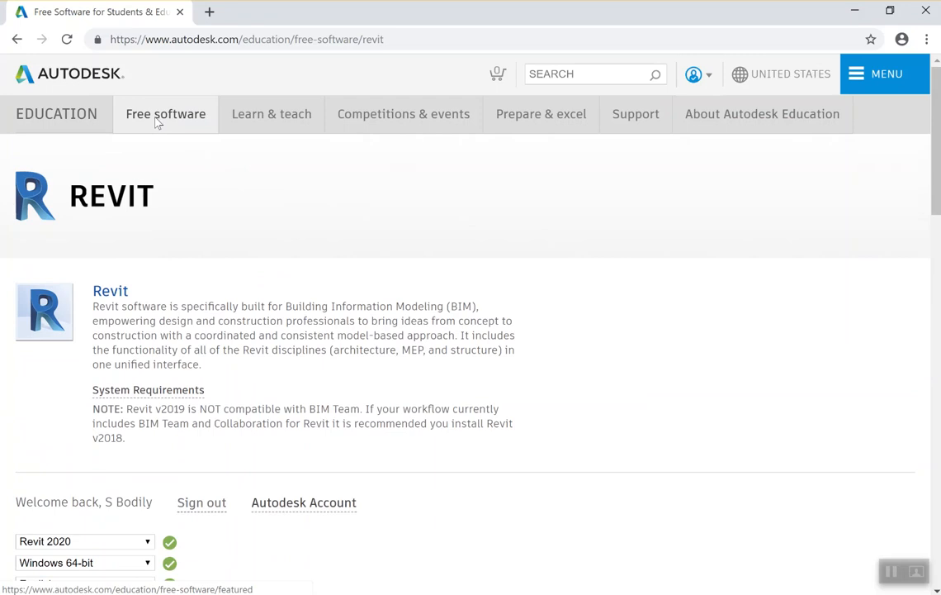
left_click(17, 40)
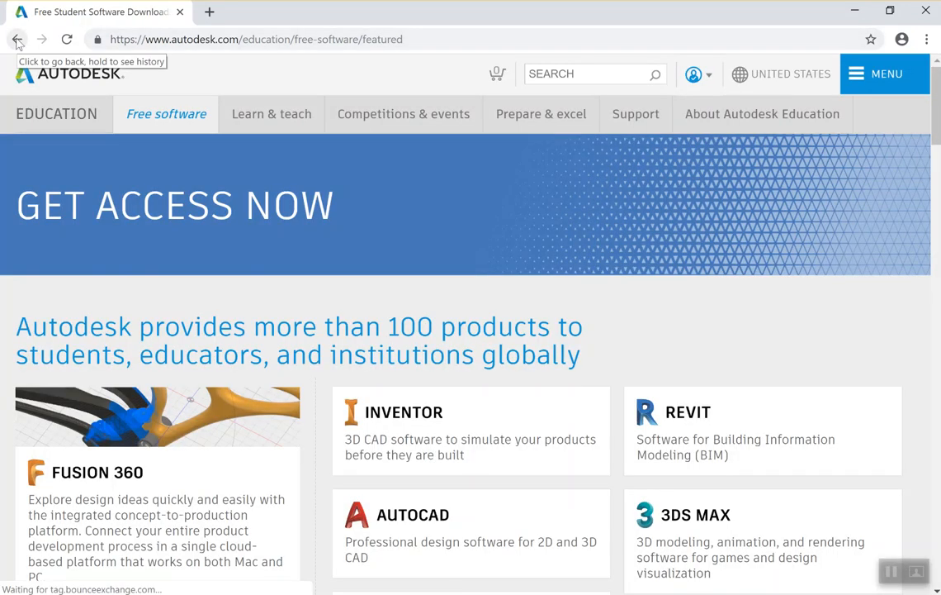
scroll("down", 3)
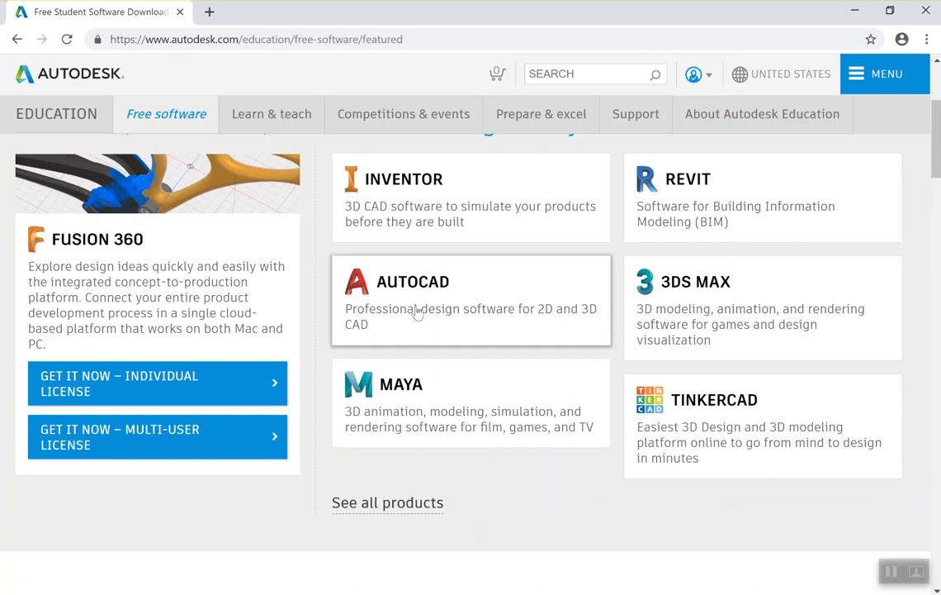
mouse_move(395, 295)
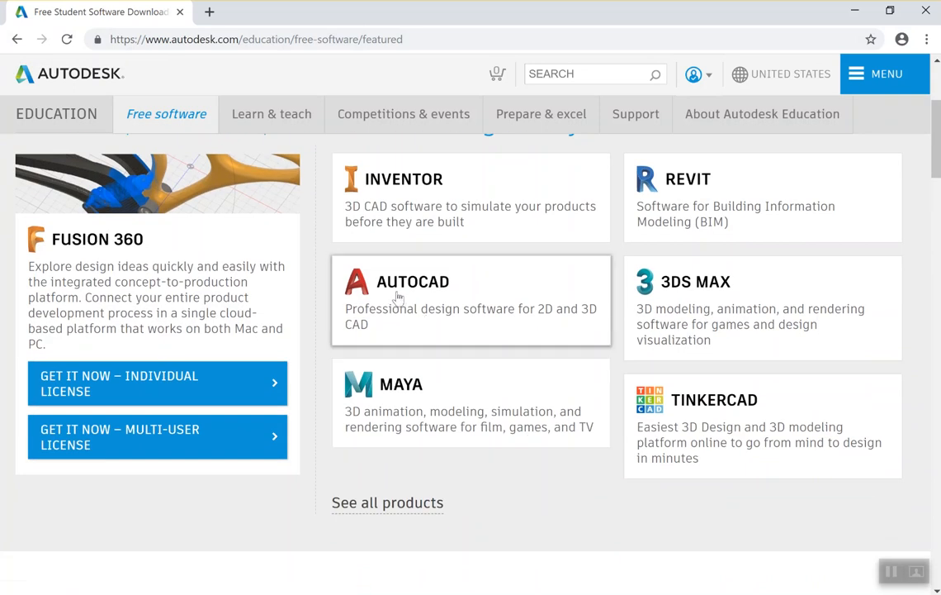
mouse_move(581, 309)
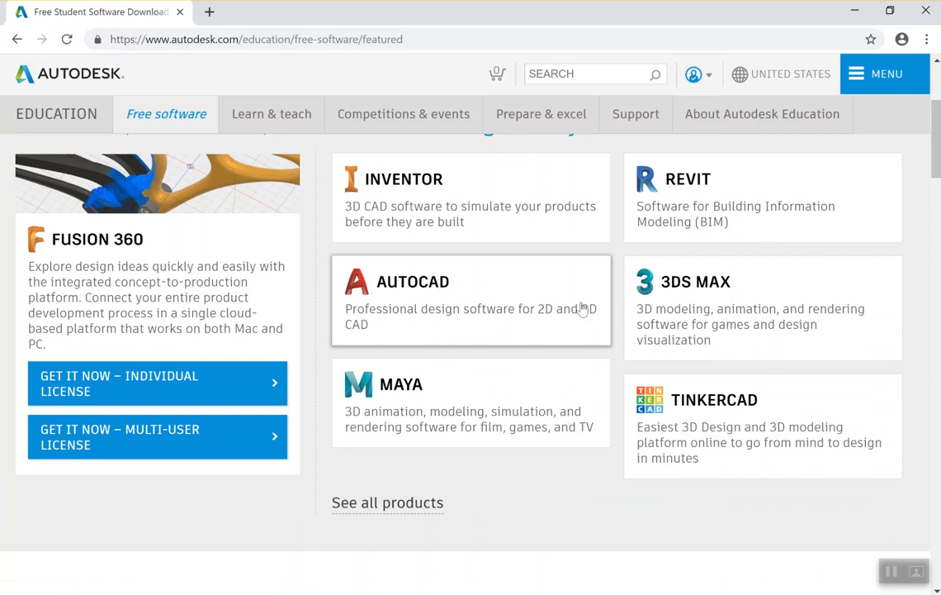
left_click(471, 297)
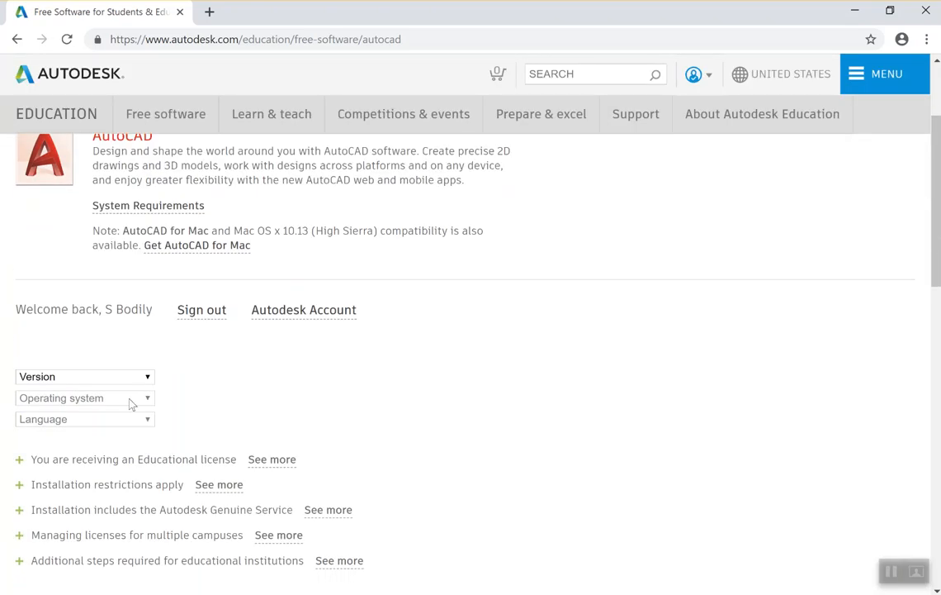
left_click(83, 376)
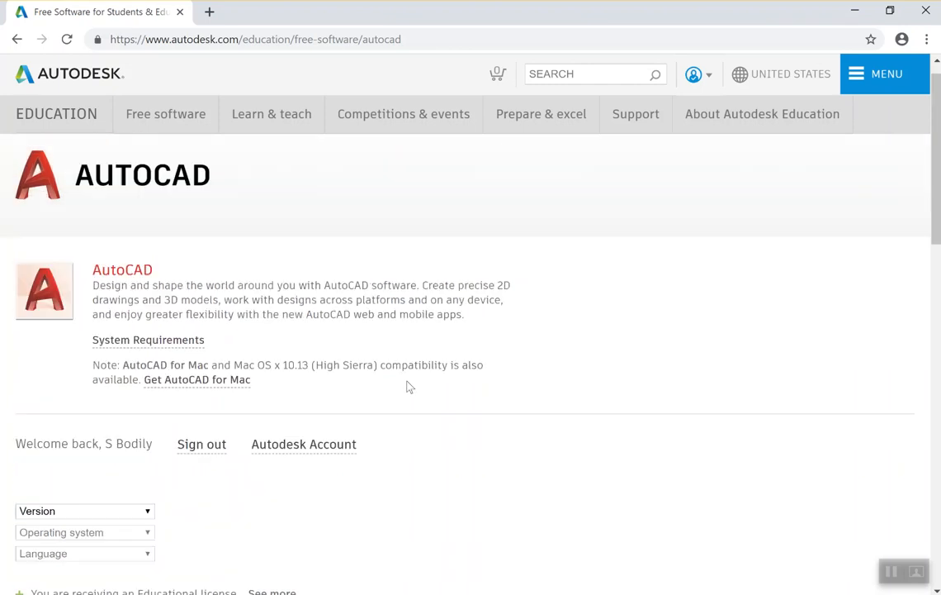
scroll("down", 3)
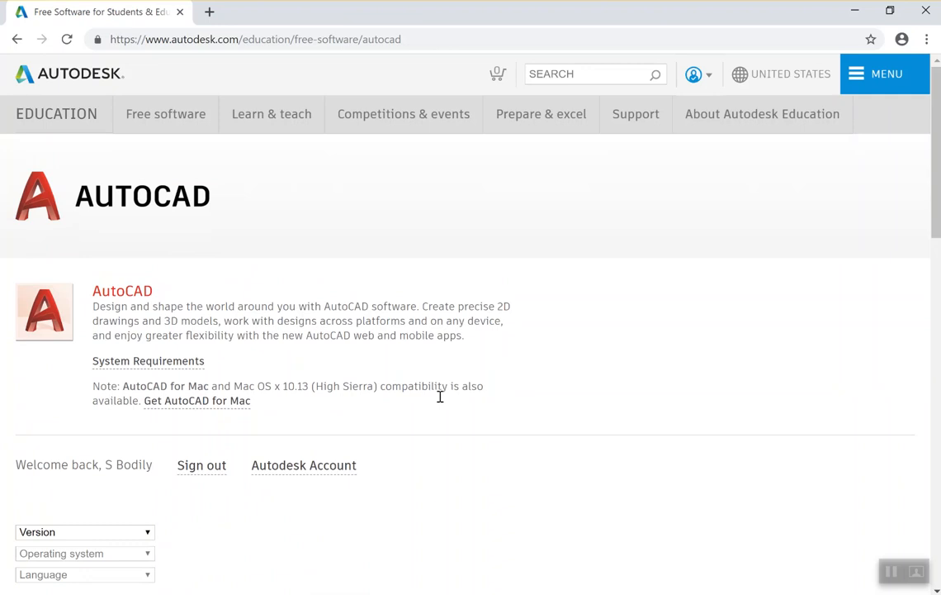
mouse_move(16, 39)
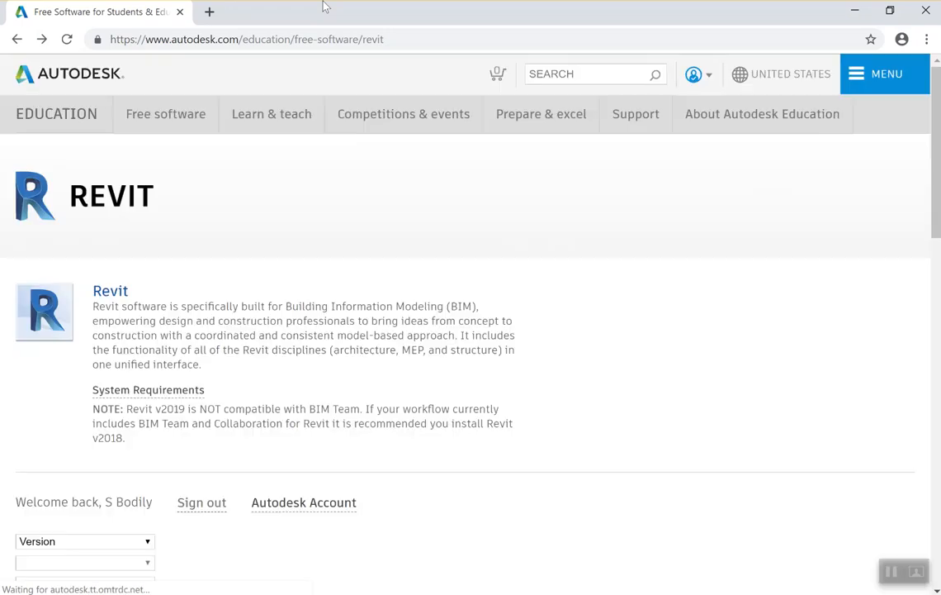
mouse_move(370, 367)
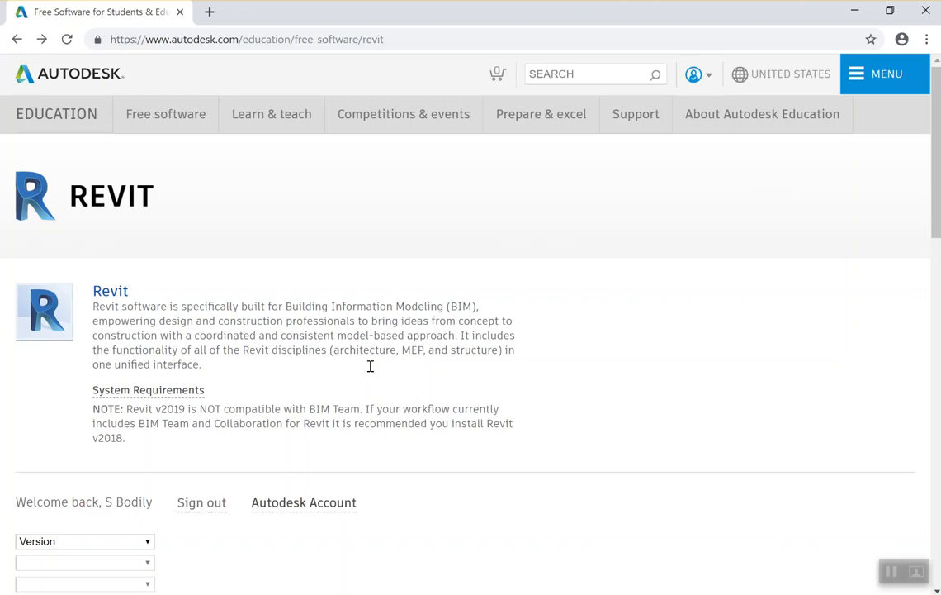
mouse_move(578, 330)
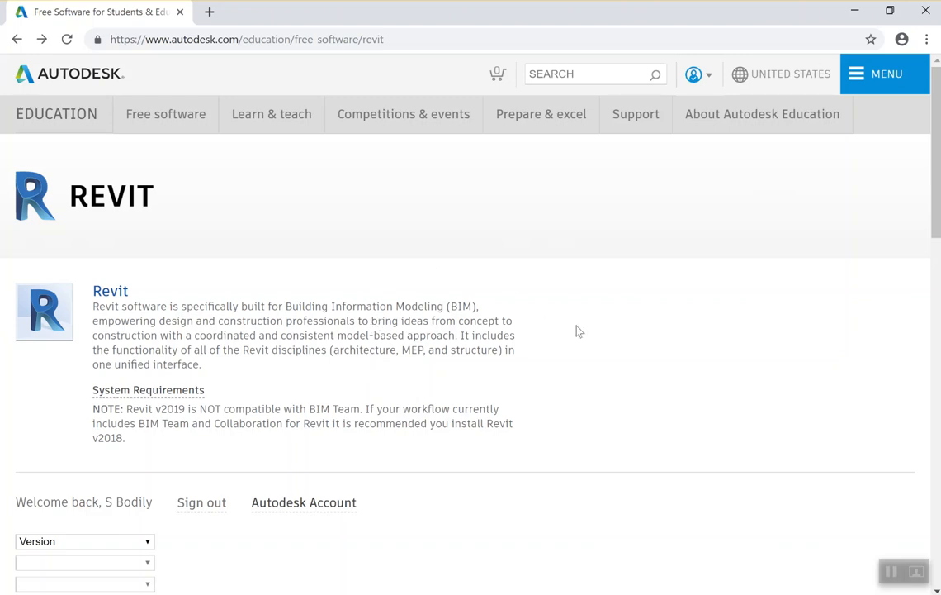
mouse_move(574, 375)
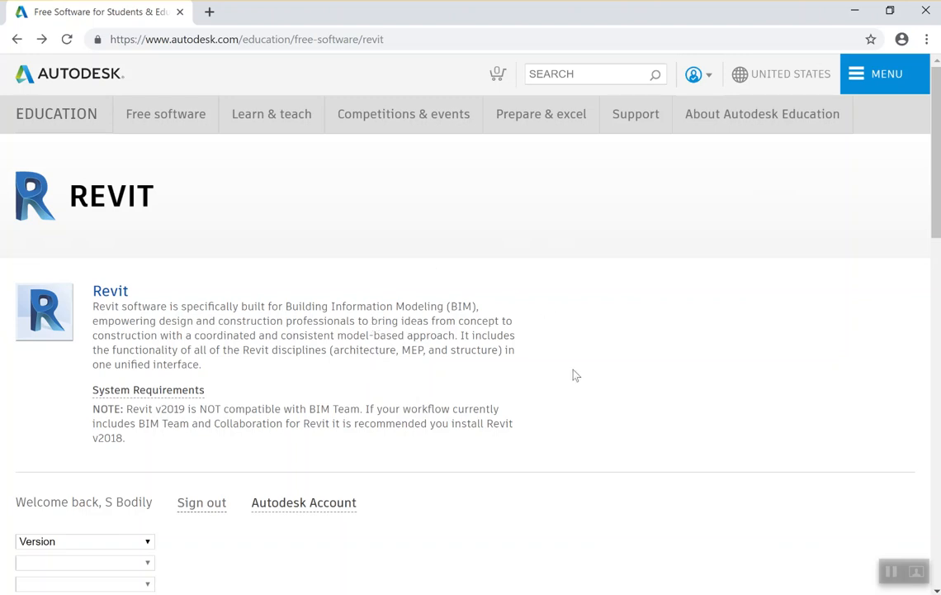
mouse_move(608, 377)
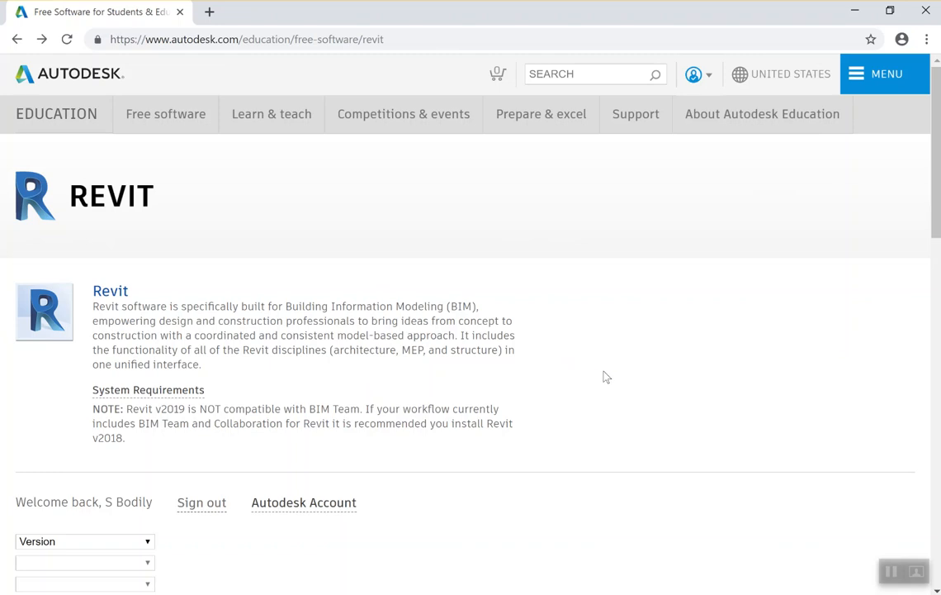